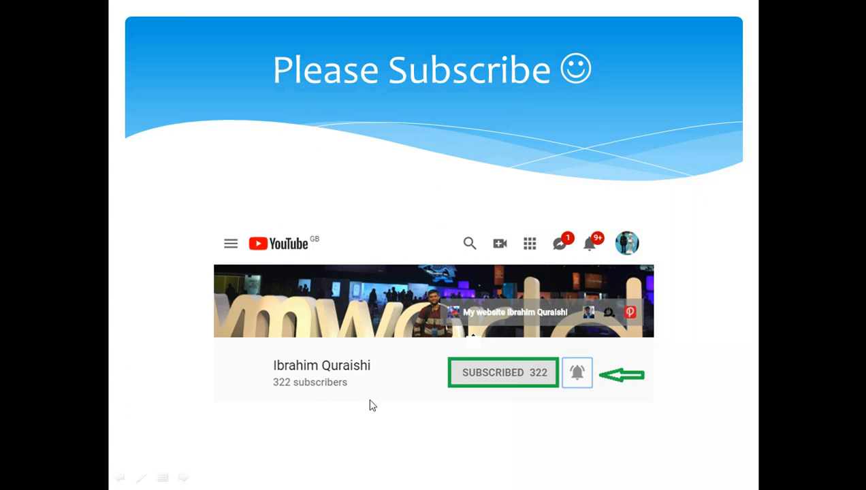
# Step: Advance to the Demo VMware Tools Install slide and bring up the window switcher
pyautogui.click(389, 397)
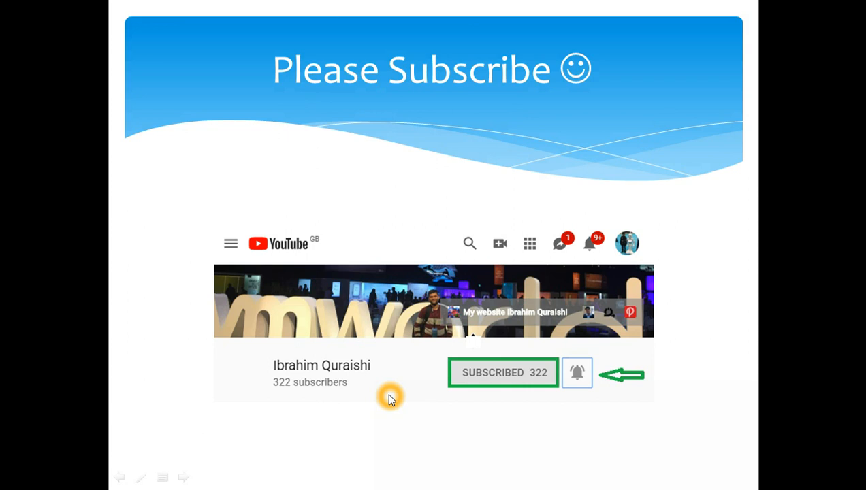
pyautogui.moveTo(224, 381)
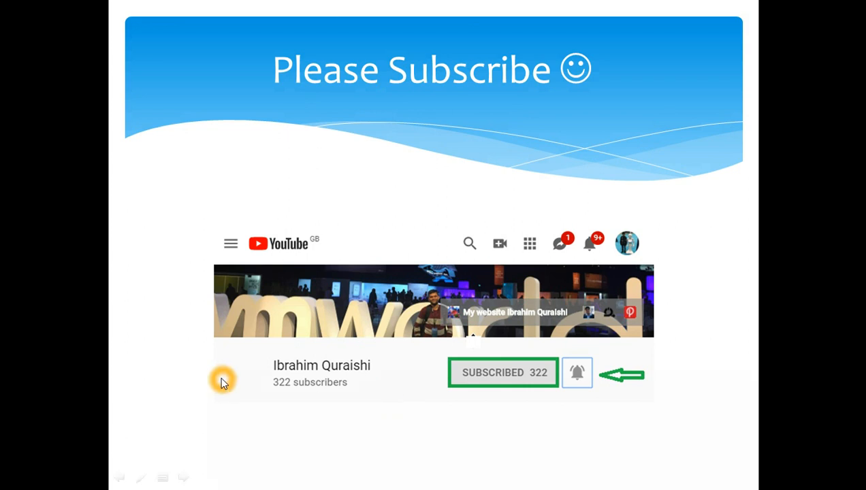
pyautogui.moveTo(352, 403)
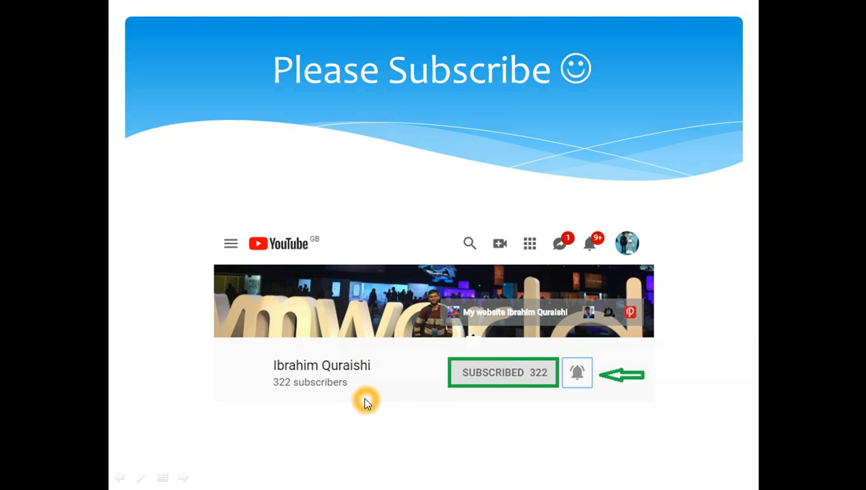
pyautogui.moveTo(366, 401)
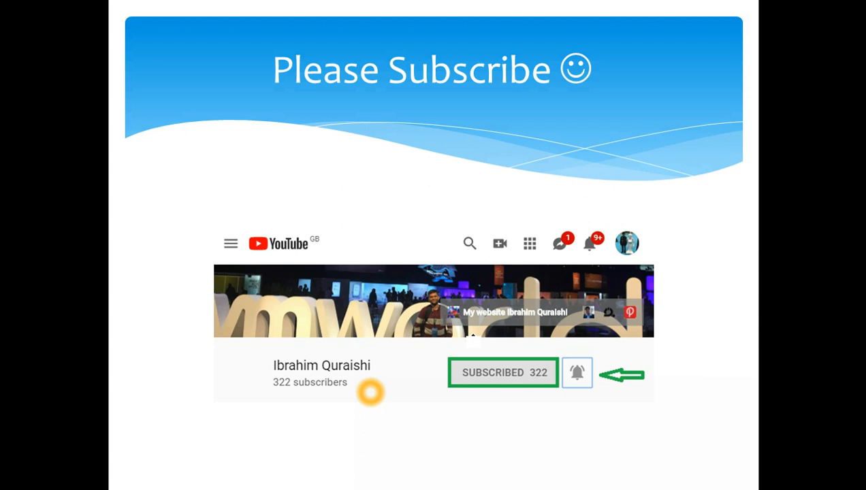
pyautogui.moveTo(588, 382)
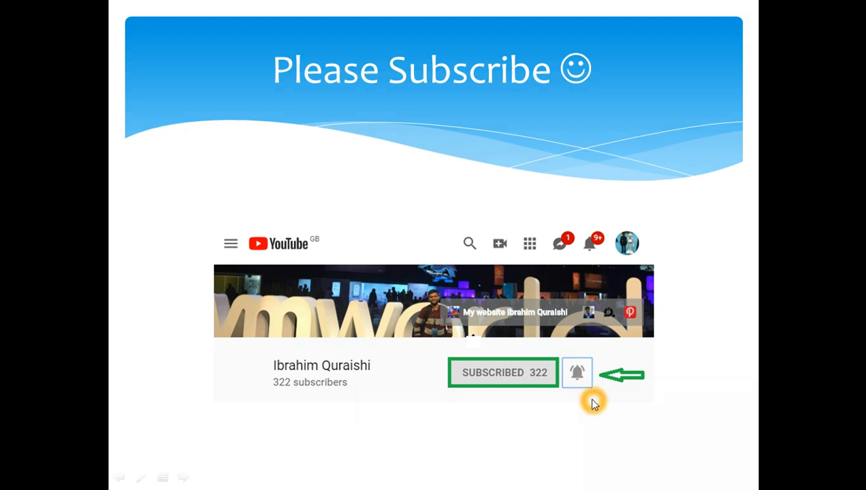
pyautogui.press('alt+tab')
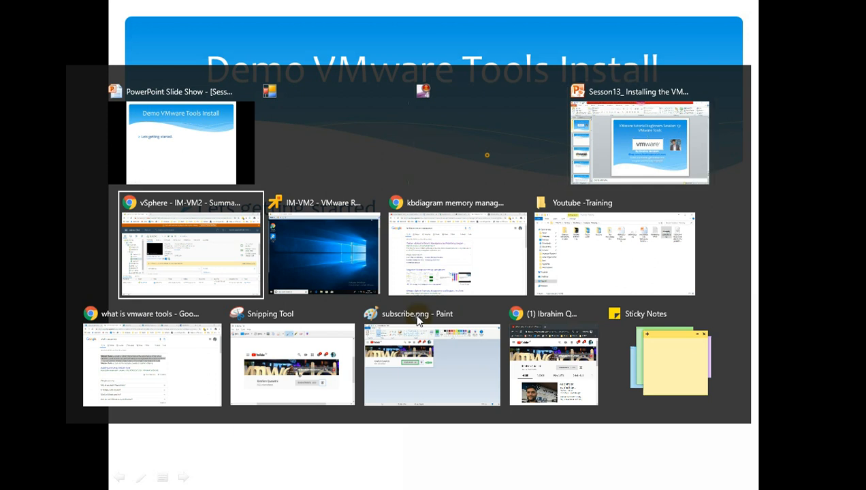
# Step: Switch to the vSphere Client window showing IM-VM2's Summary with Tools not installed
pyautogui.click(191, 245)
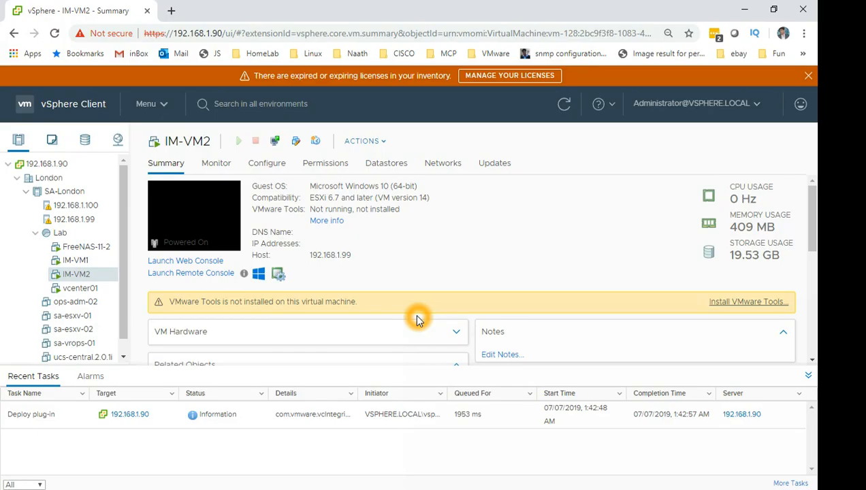
pyautogui.moveTo(370, 237)
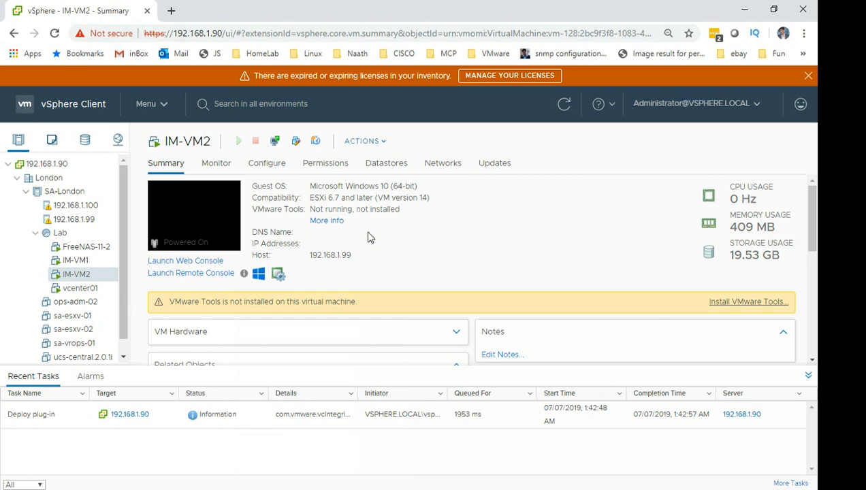
pyautogui.moveTo(409, 180)
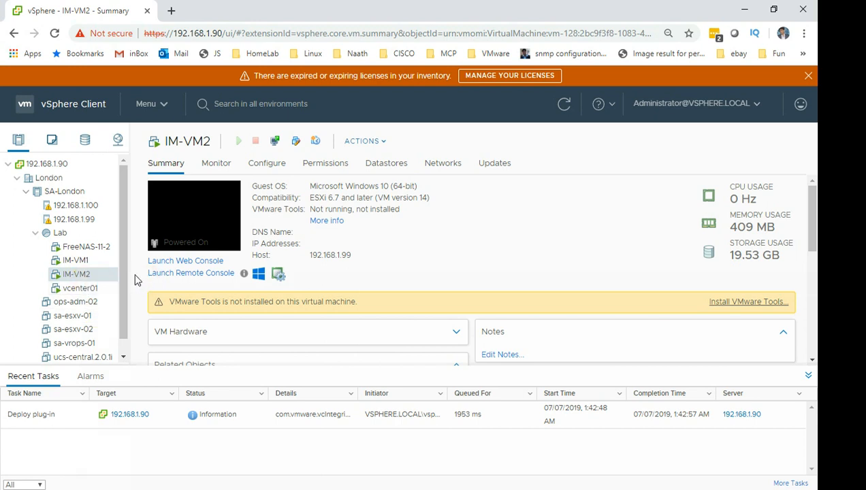
pyautogui.moveTo(226, 299)
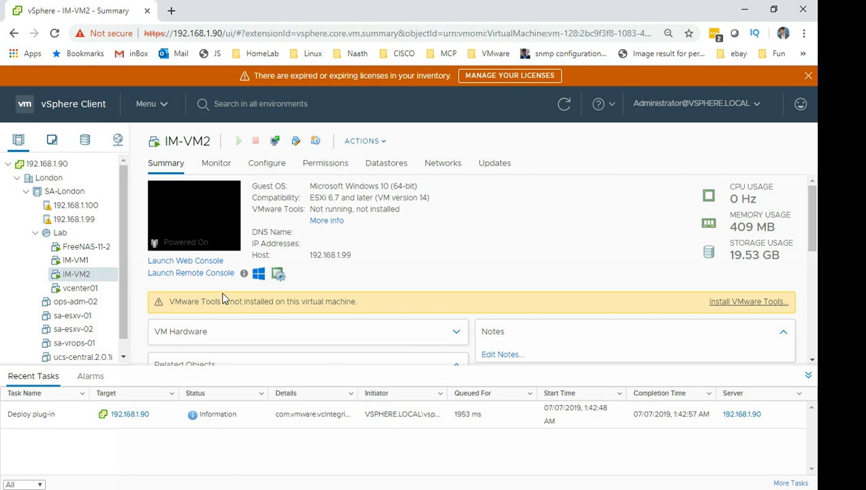
pyautogui.moveTo(121, 204)
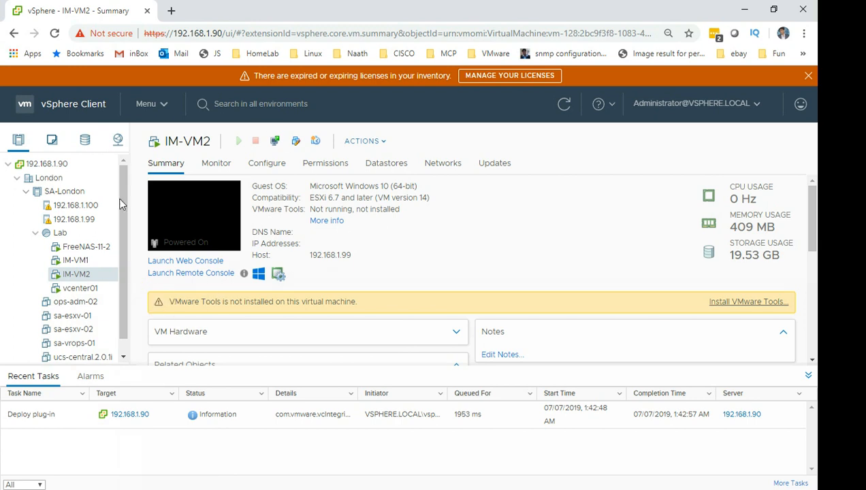
pyautogui.moveTo(182, 310)
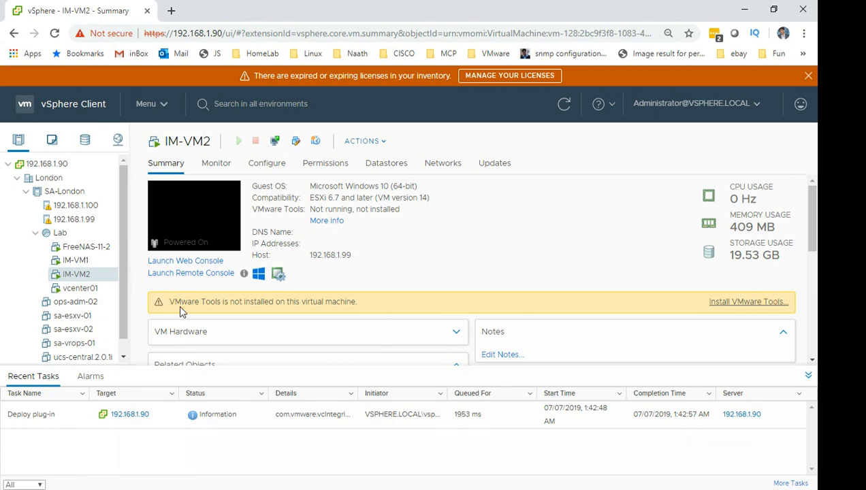
pyautogui.moveTo(228, 313)
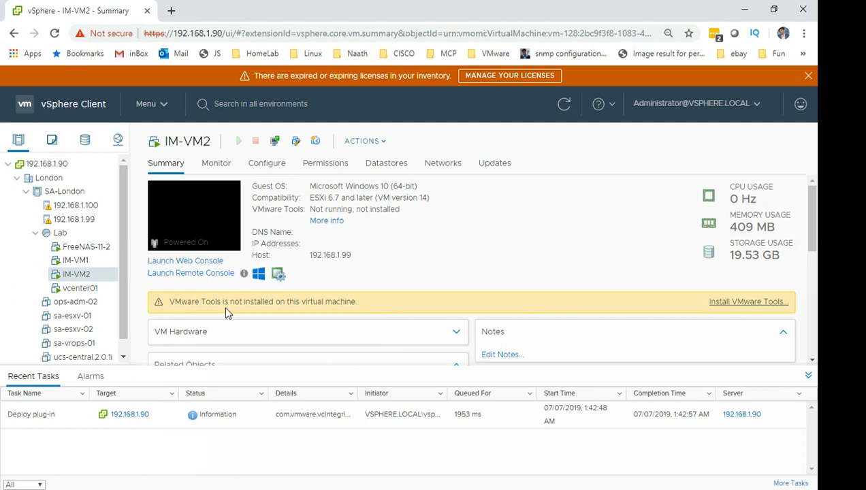
pyautogui.moveTo(351, 301)
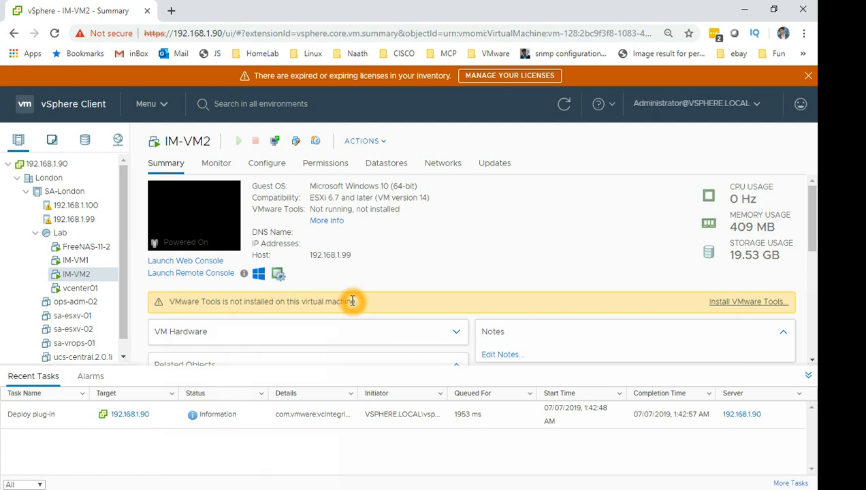
pyautogui.moveTo(749, 302)
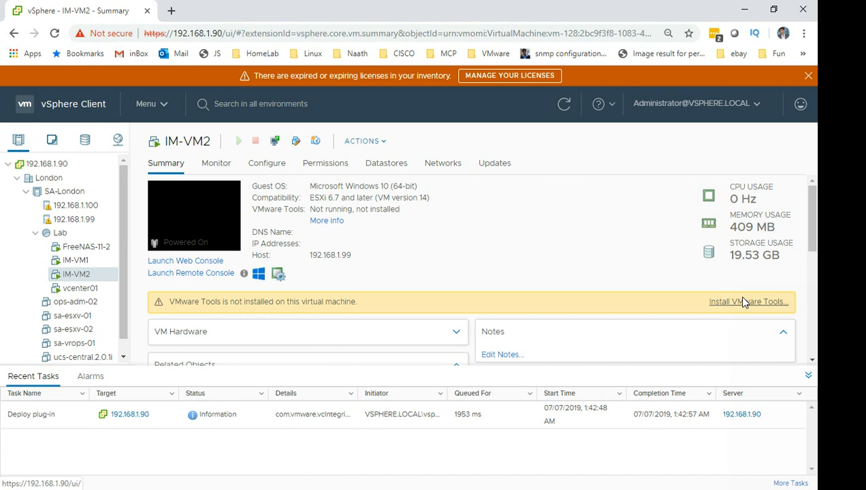
pyautogui.moveTo(748, 303)
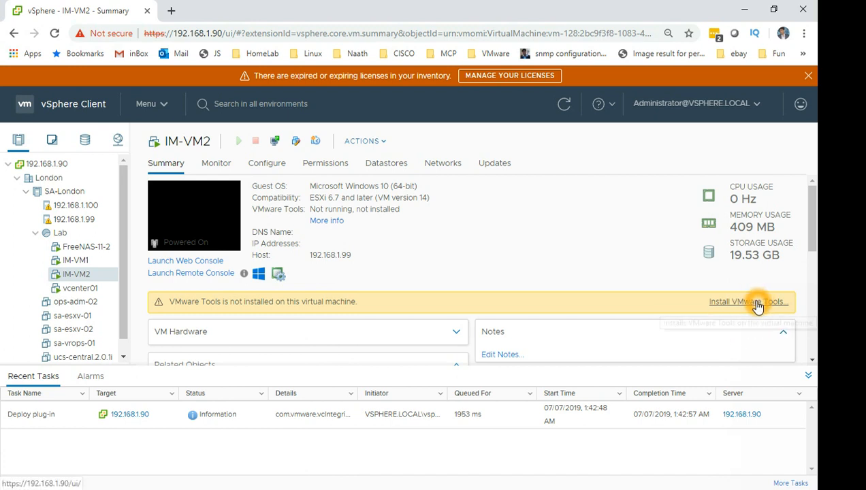
pyautogui.moveTo(329, 242)
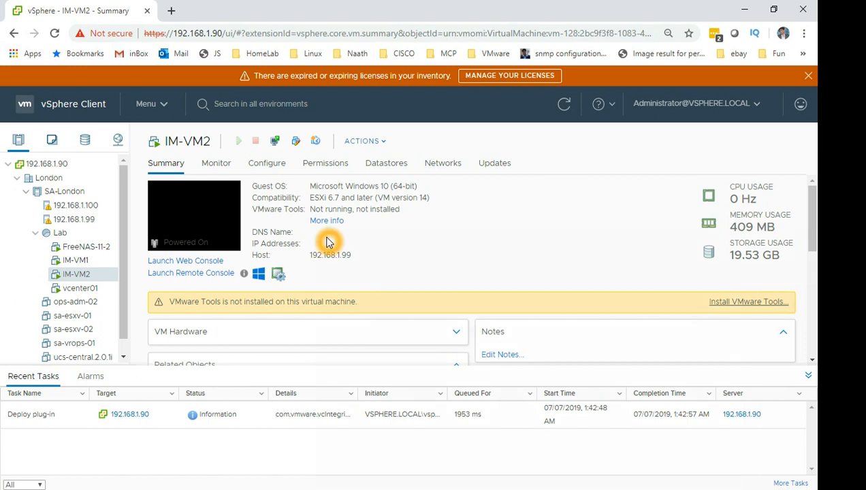
pyautogui.moveTo(315, 238)
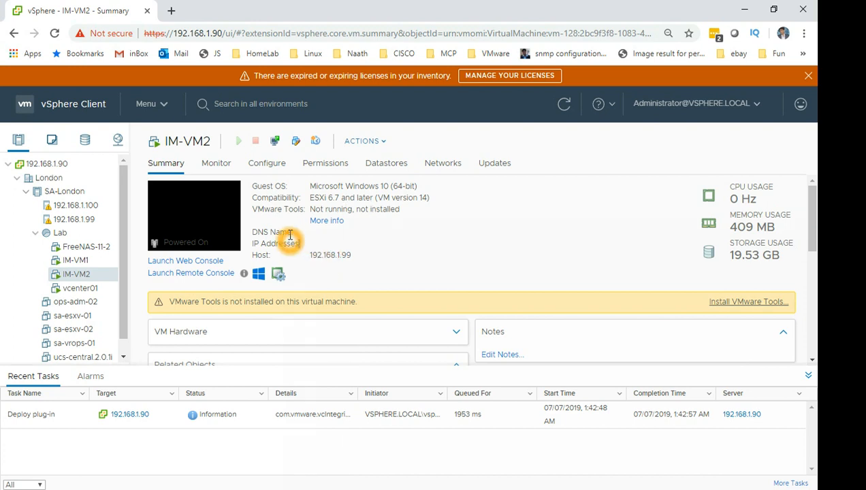
pyautogui.doubleClick(271, 209)
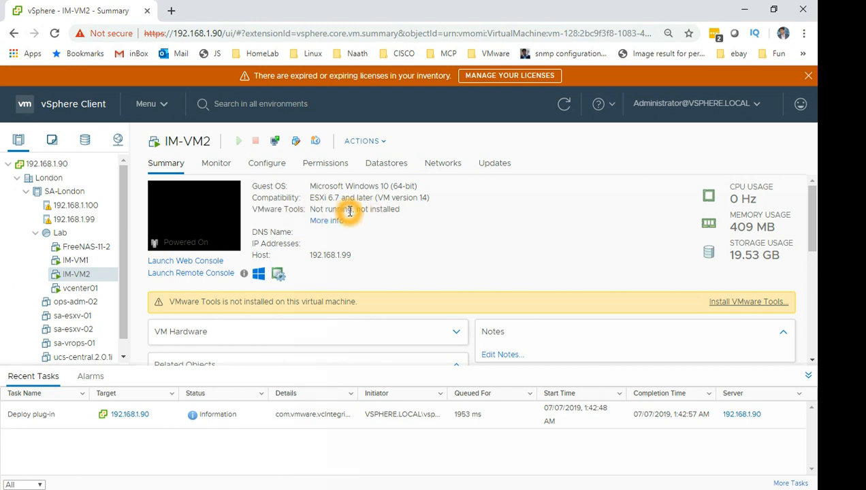
pyautogui.doubleClick(376, 210)
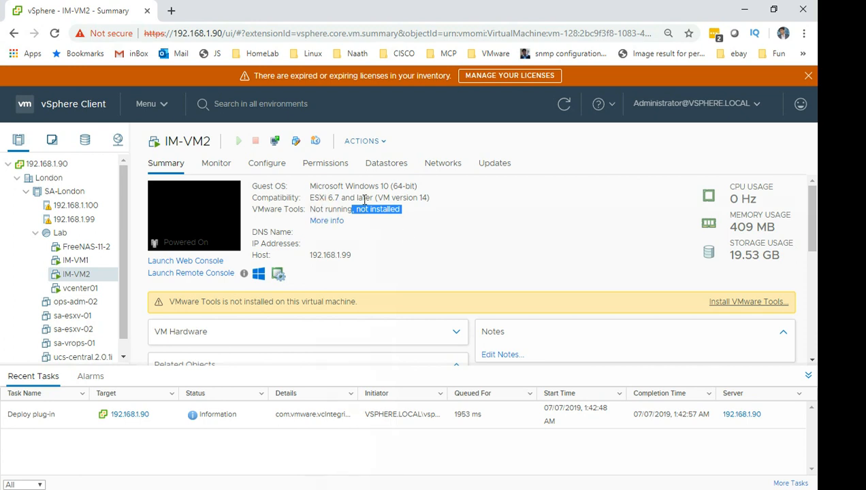
pyautogui.moveTo(324, 215)
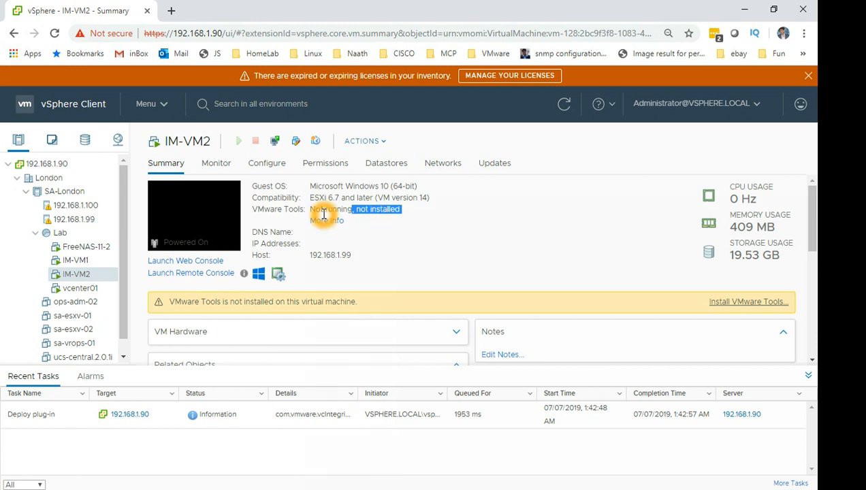
pyautogui.moveTo(384, 245)
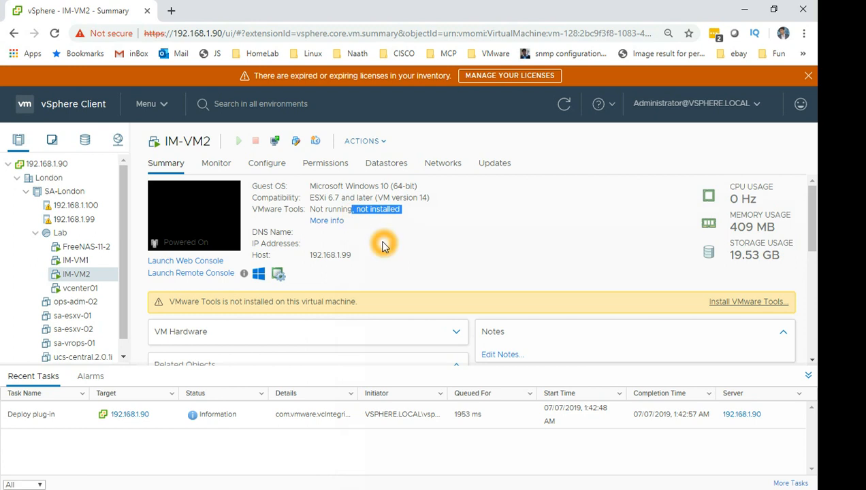
pyautogui.moveTo(428, 261)
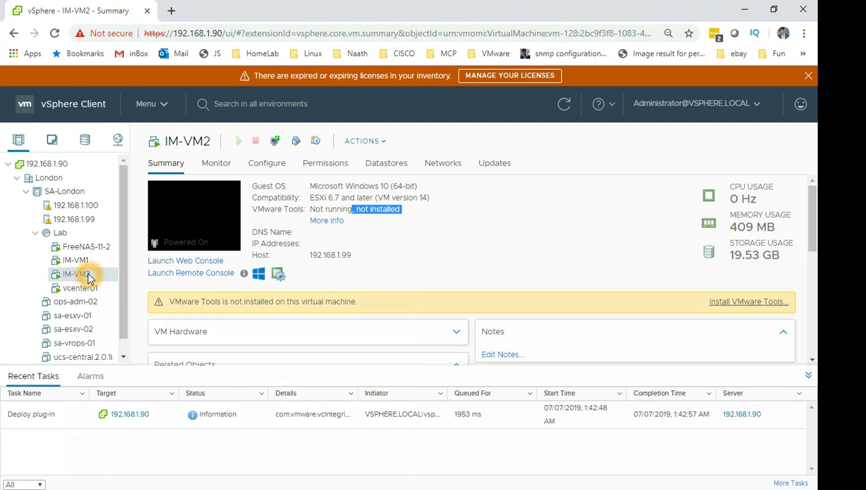
# Step: Bring up IM-VM2's actions menu and reveal the Guest OS options with Install VMware Tools
pyautogui.rightClick(75, 274)
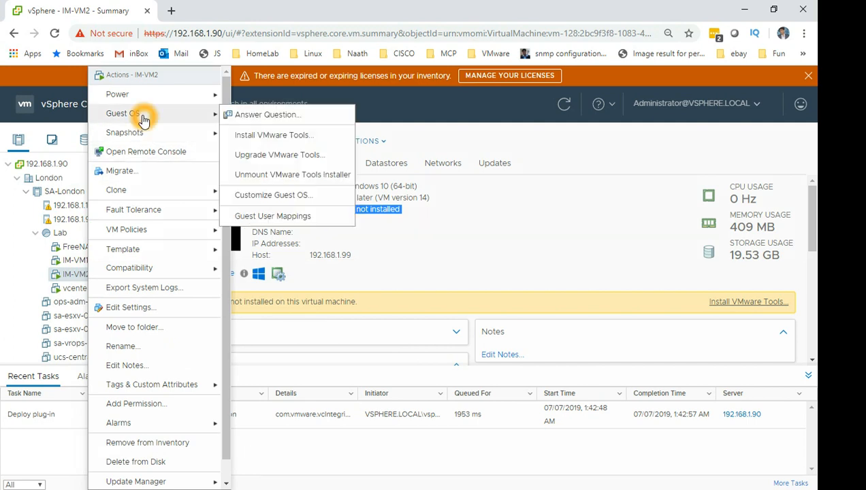
pyautogui.moveTo(270, 130)
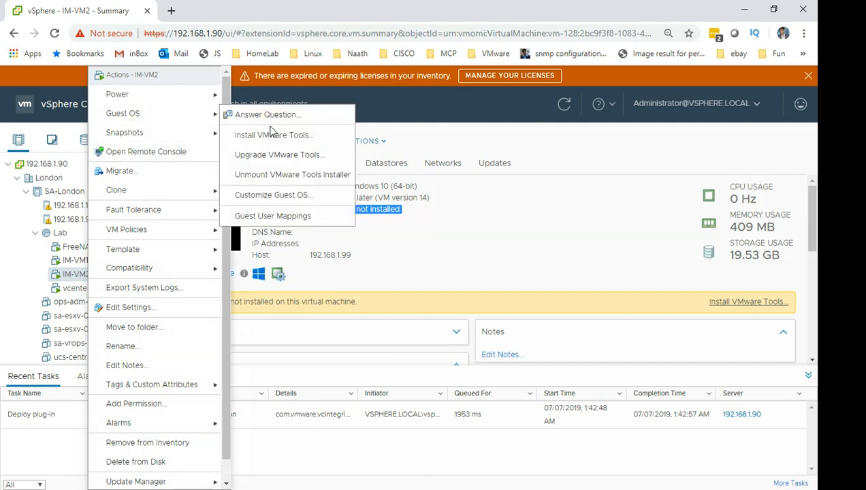
pyautogui.moveTo(273, 134)
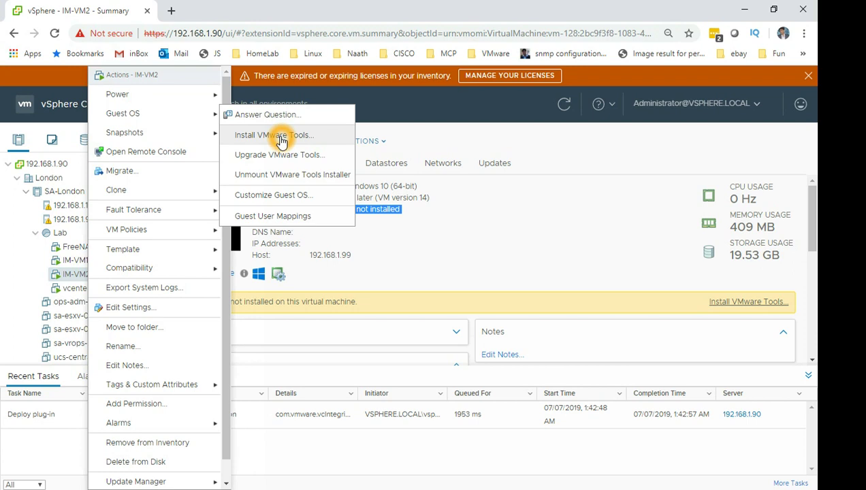
pyautogui.moveTo(312, 135)
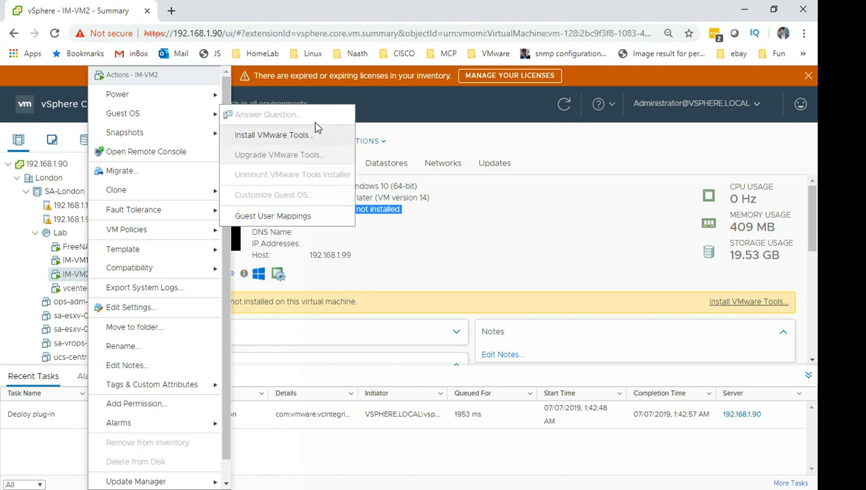
pyautogui.moveTo(324, 161)
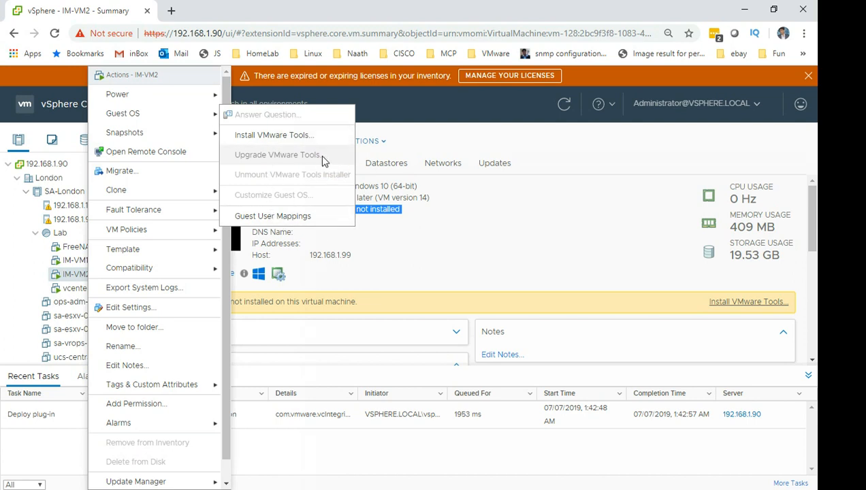
pyautogui.moveTo(269, 203)
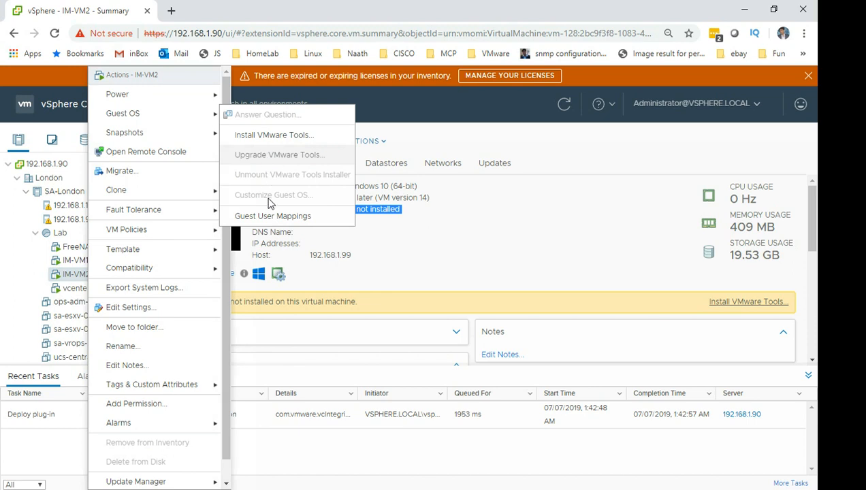
pyautogui.moveTo(279, 162)
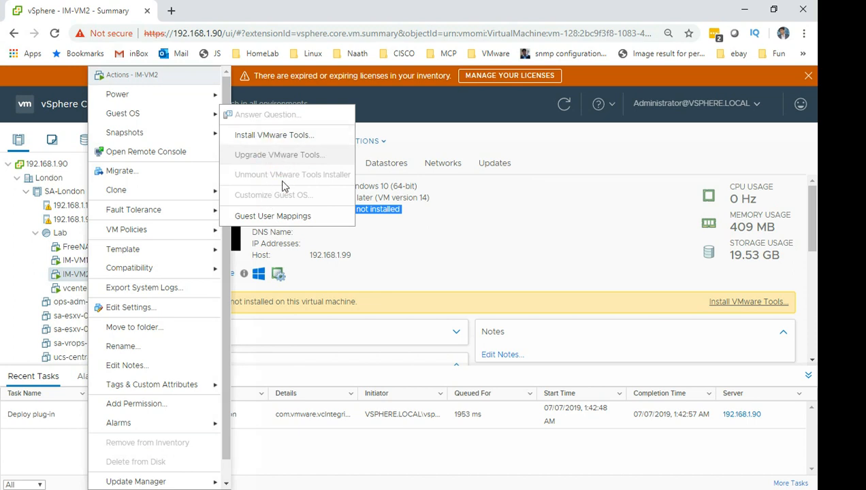
pyautogui.moveTo(285, 135)
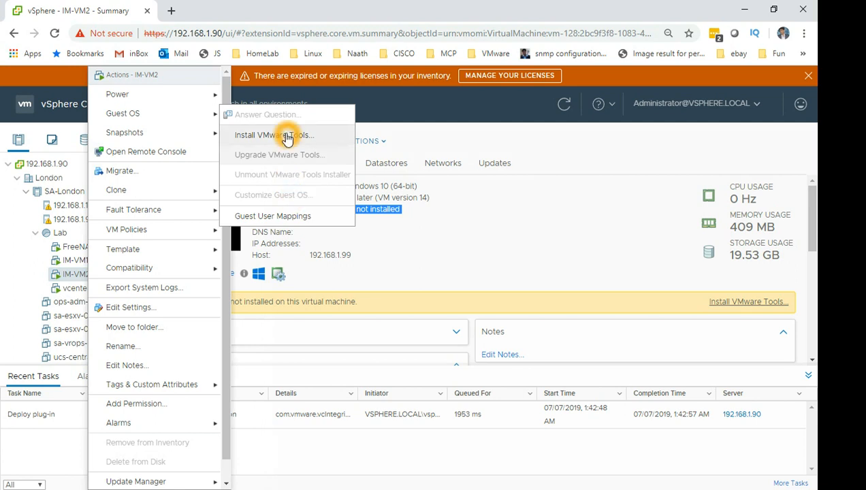
# Step: Start Install VMware Tools on IM-VM2, then bring up the window switcher
pyautogui.click(273, 135)
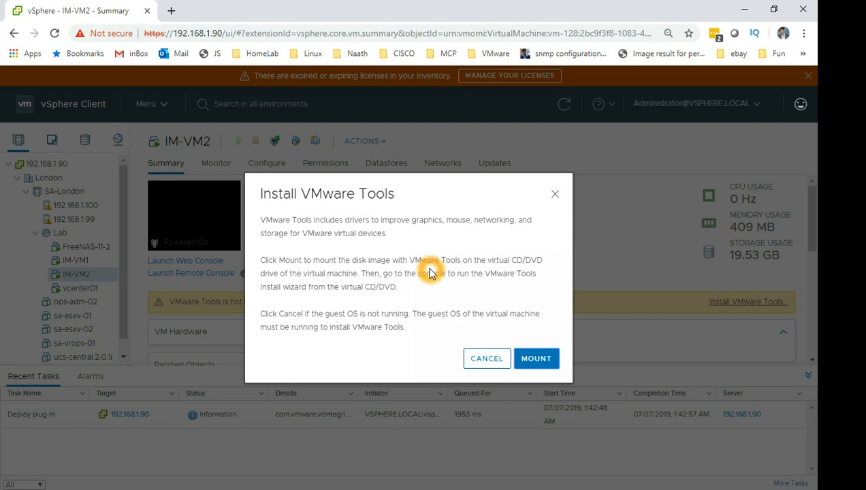
pyautogui.moveTo(443, 275)
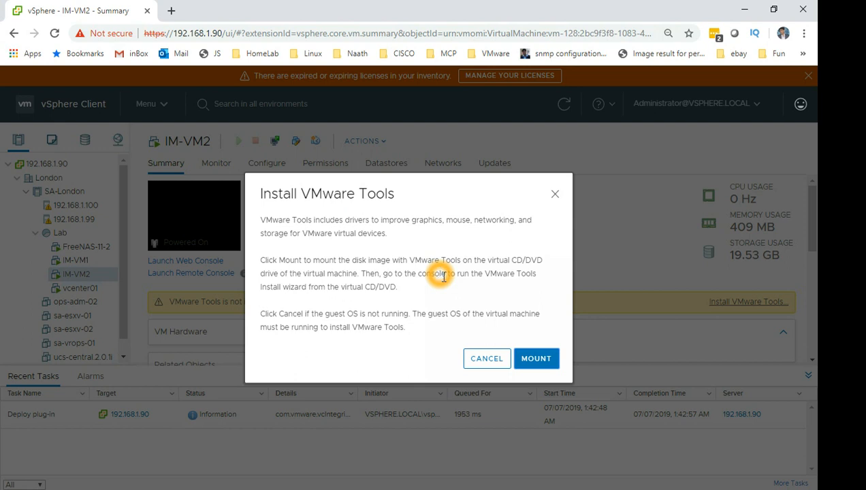
pyautogui.moveTo(537, 360)
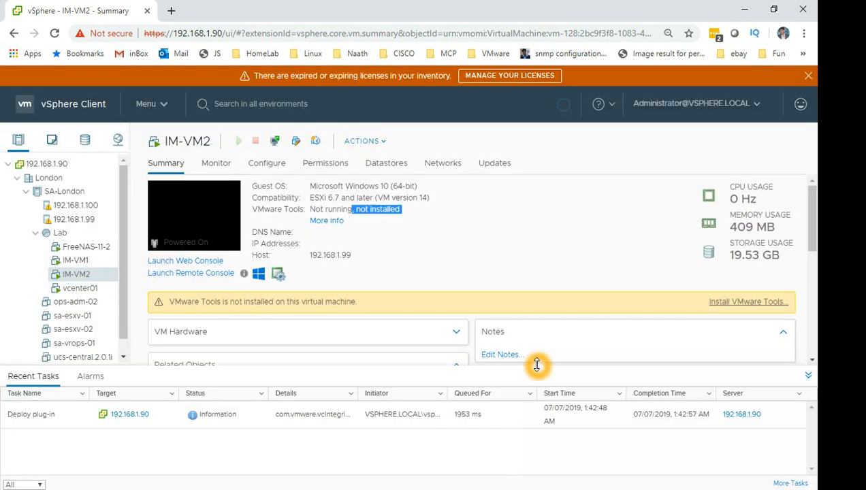
pyautogui.moveTo(596, 255)
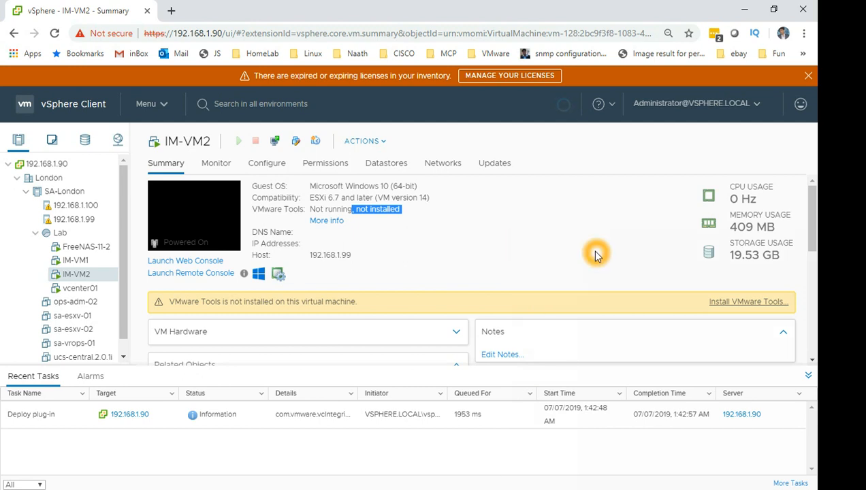
pyautogui.press('alt+tab')
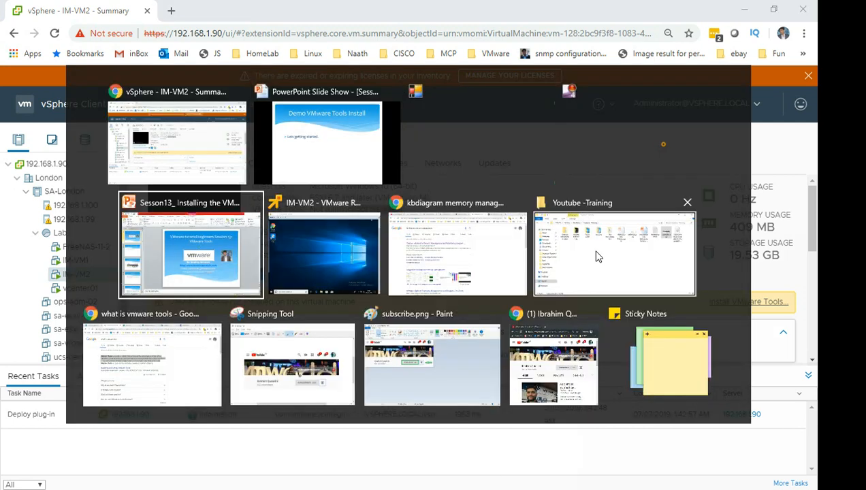
# Step: In the IM-VM2 console, launch the VMware Tools installer from DVD Drive (D:) and approve the UAC prompt
pyautogui.click(324, 253)
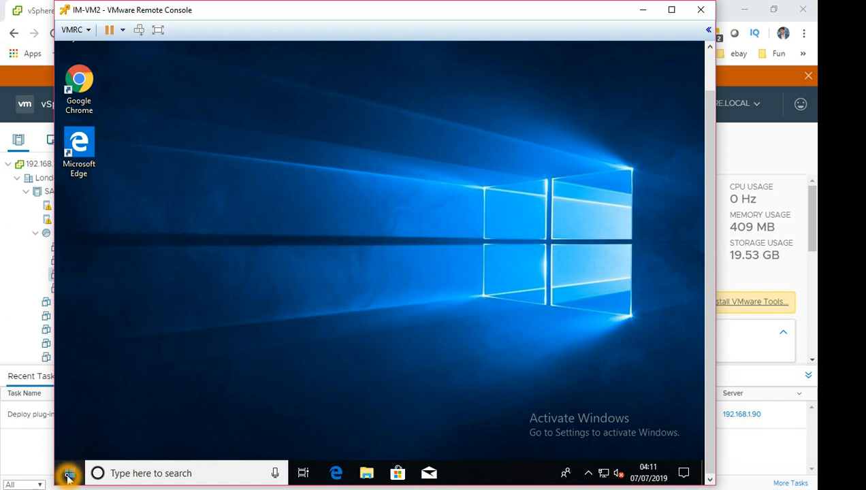
pyautogui.moveTo(68, 474)
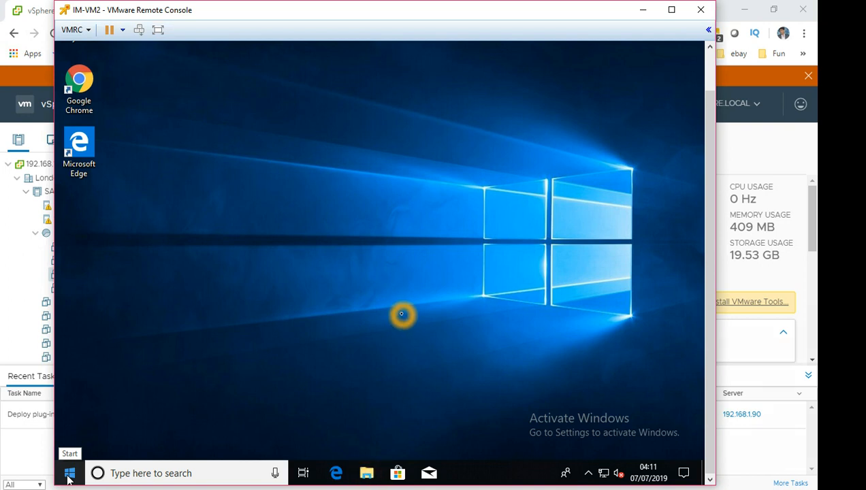
pyautogui.moveTo(441, 285)
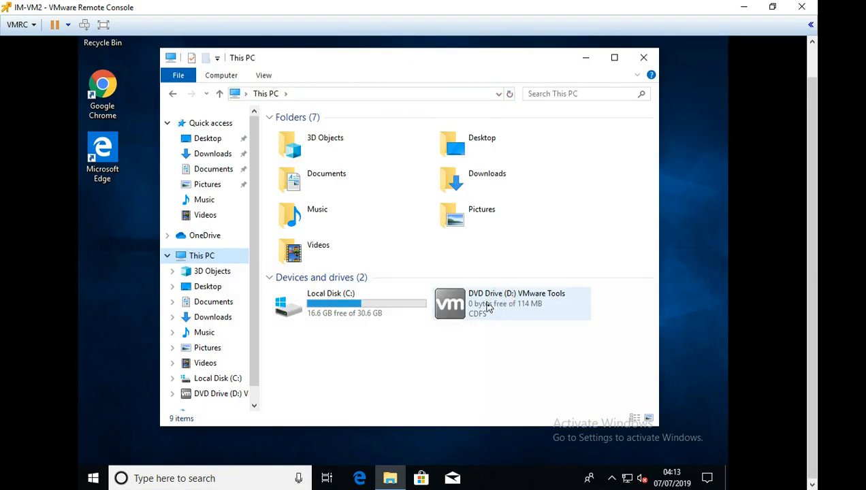
pyautogui.moveTo(537, 314)
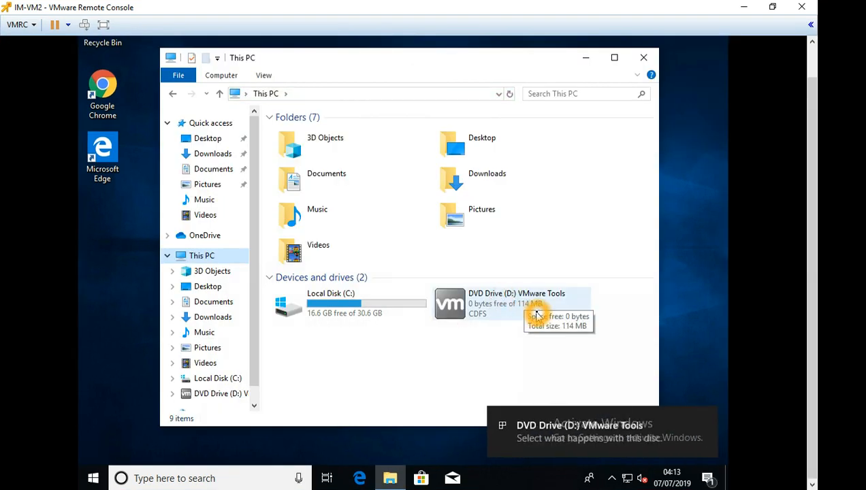
pyautogui.moveTo(511, 318)
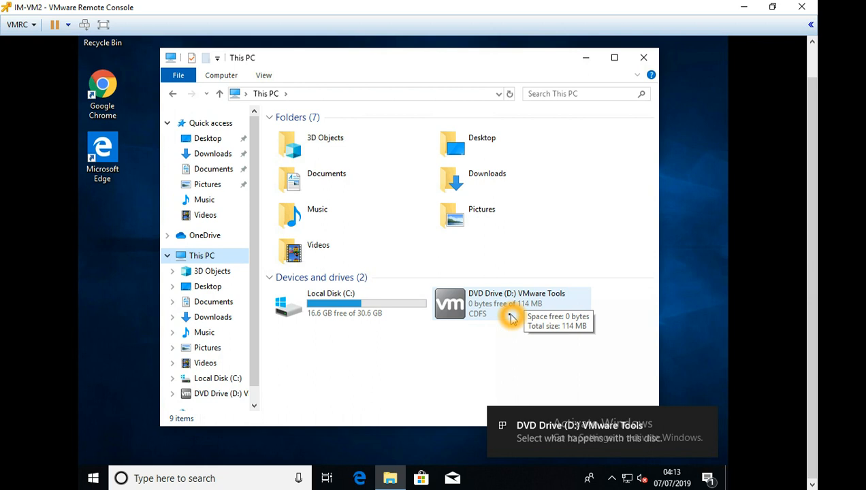
pyautogui.click(510, 303)
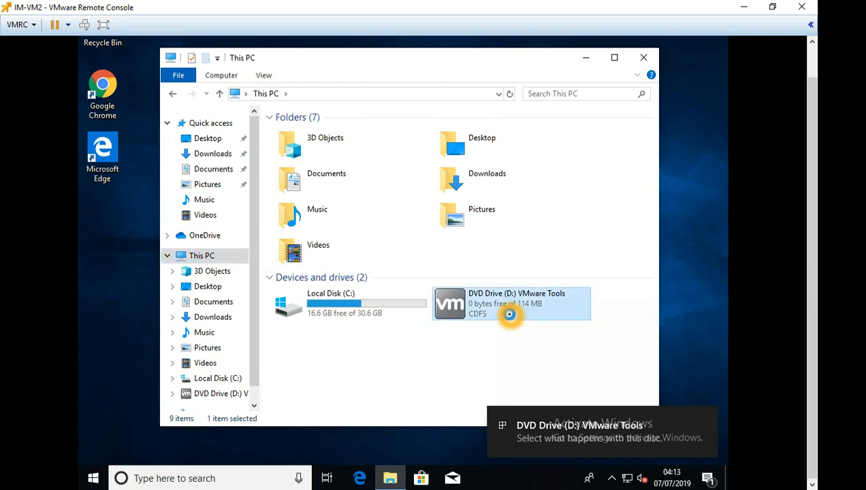
pyautogui.rightClick(511, 302)
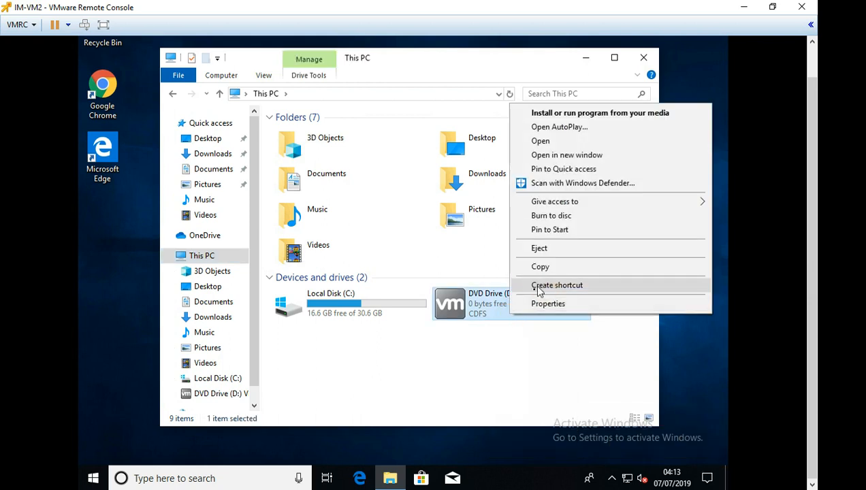
pyautogui.moveTo(583, 113)
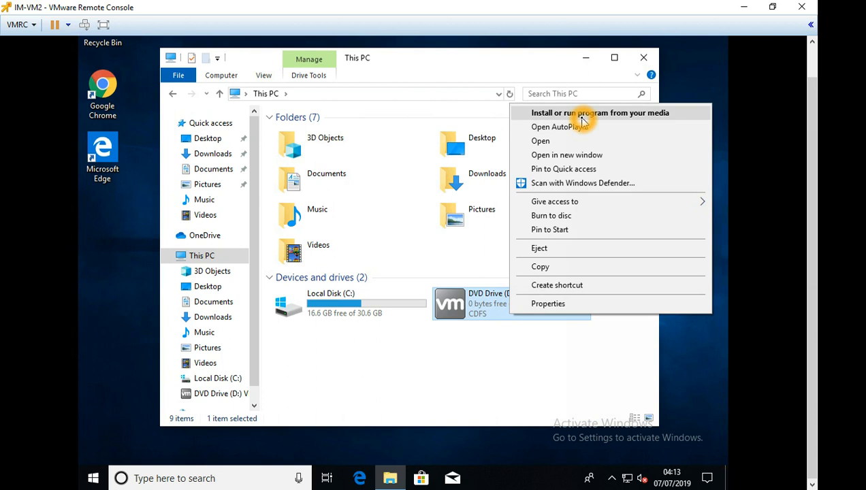
pyautogui.click(599, 112)
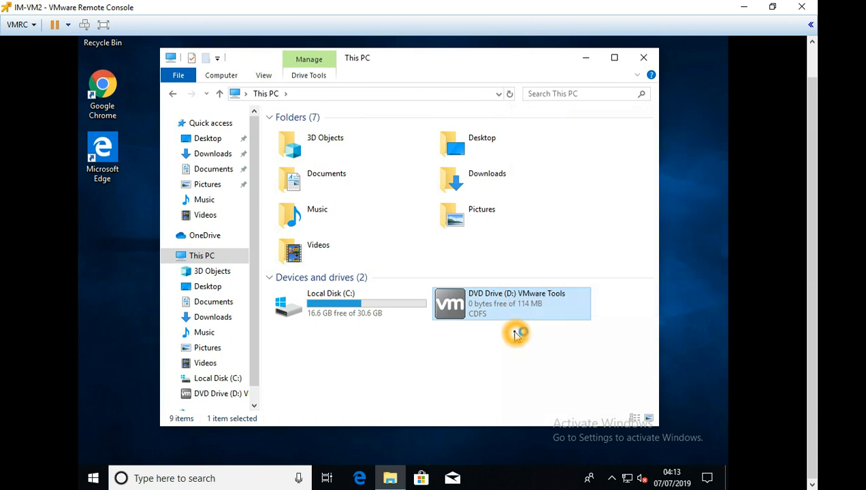
pyautogui.doubleClick(512, 302)
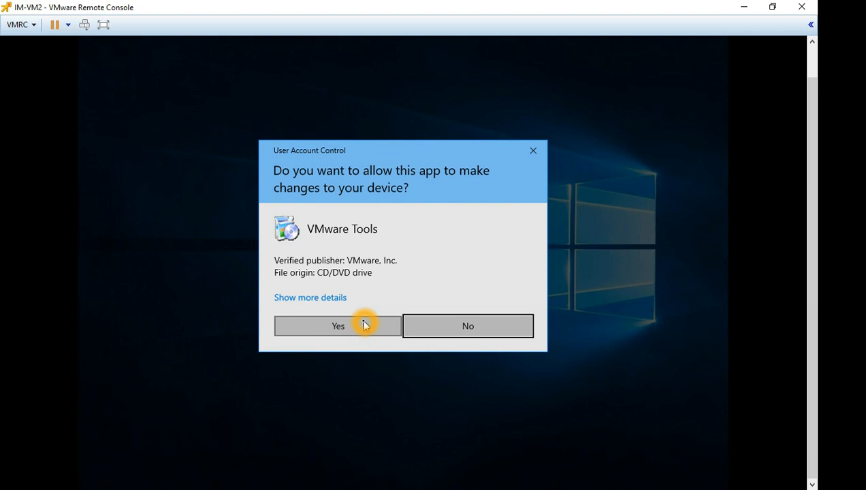
pyautogui.click(337, 325)
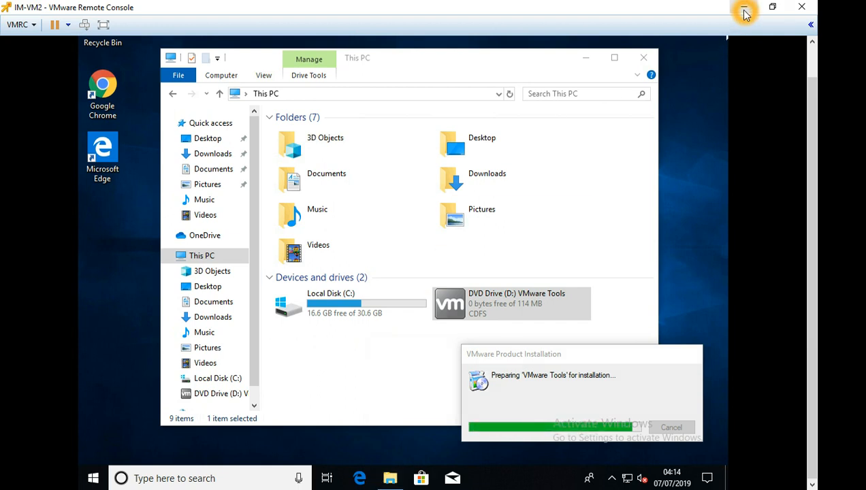
# Step: Return to vSphere Client and show IM-VM2's Power actions with Shut Down/Restart Guest OS greyed out
pyautogui.click(743, 8)
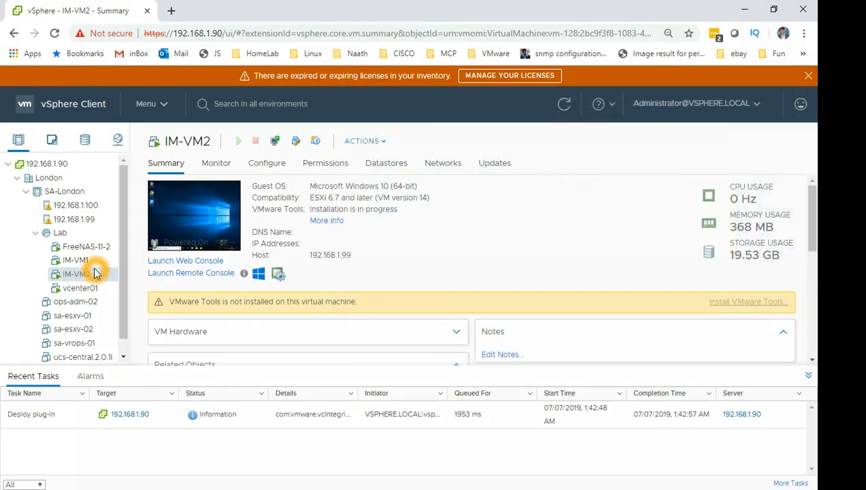
pyautogui.rightClick(75, 273)
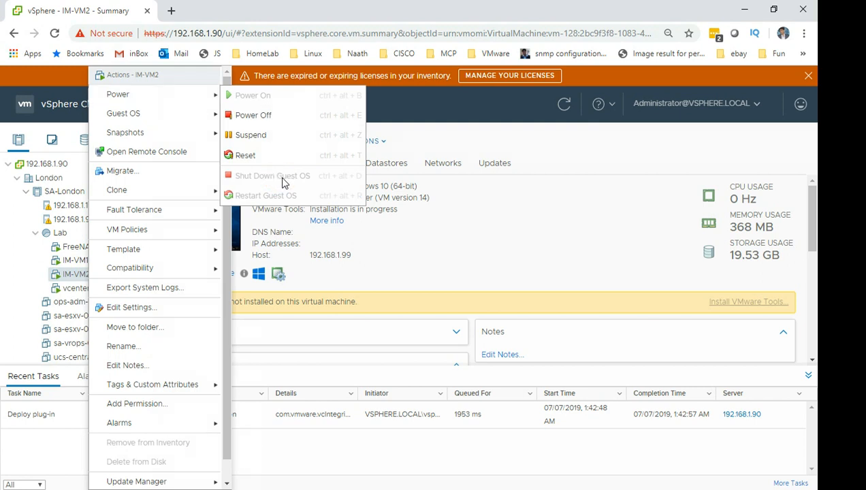
pyautogui.moveTo(292, 193)
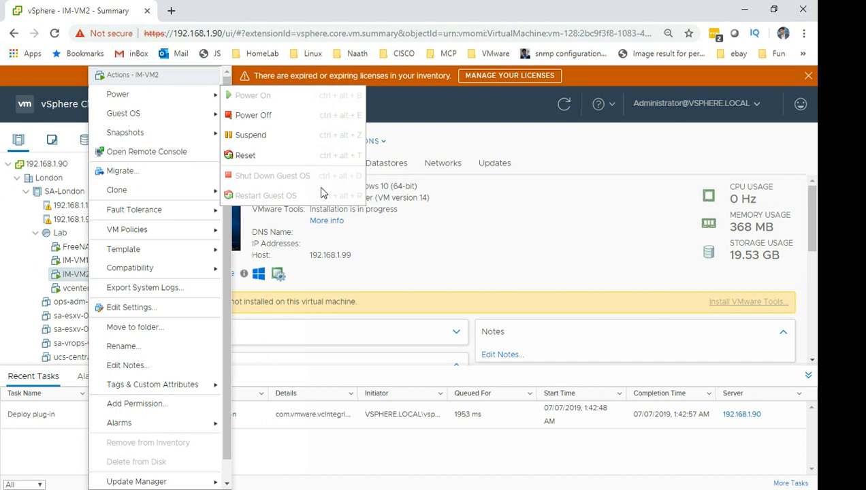
pyautogui.moveTo(316, 189)
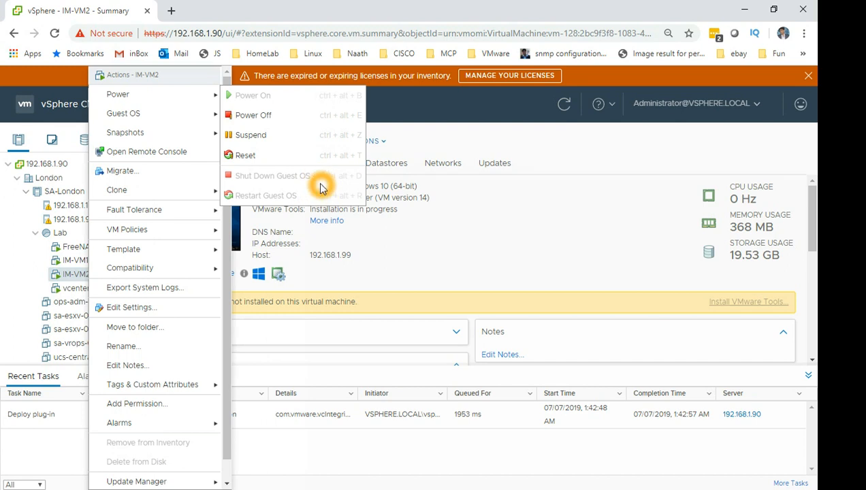
pyautogui.moveTo(321, 199)
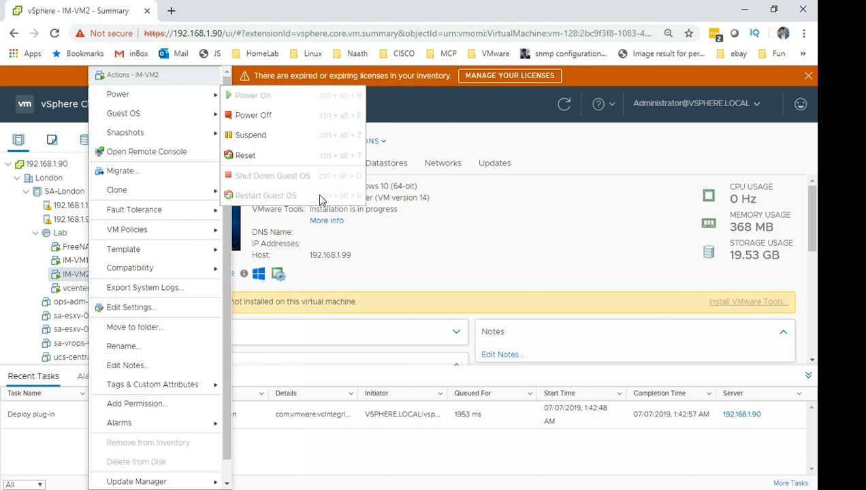
pyautogui.moveTo(320, 179)
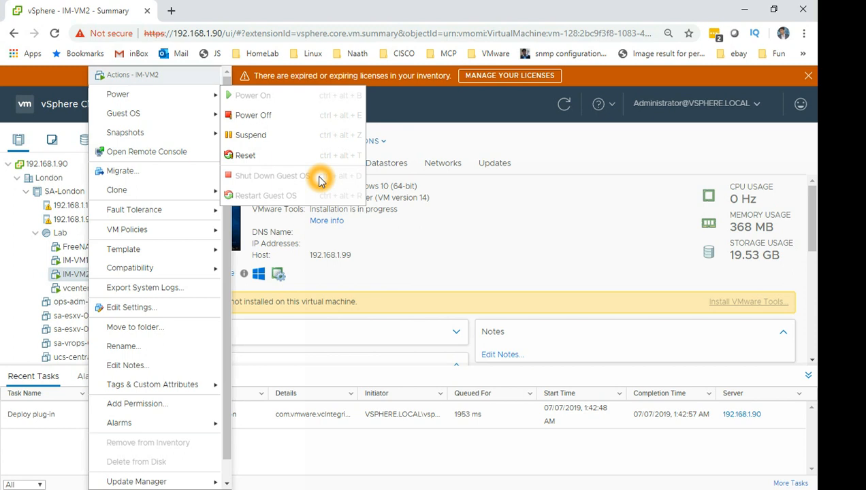
pyautogui.moveTo(310, 115)
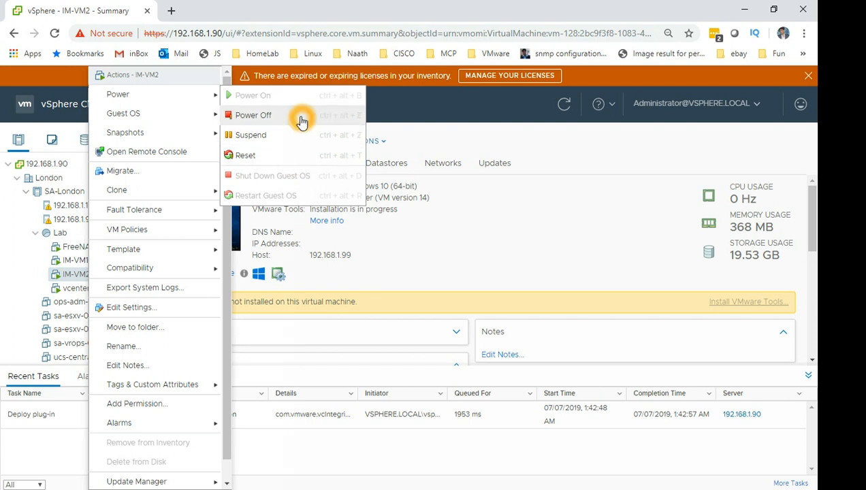
pyautogui.moveTo(449, 229)
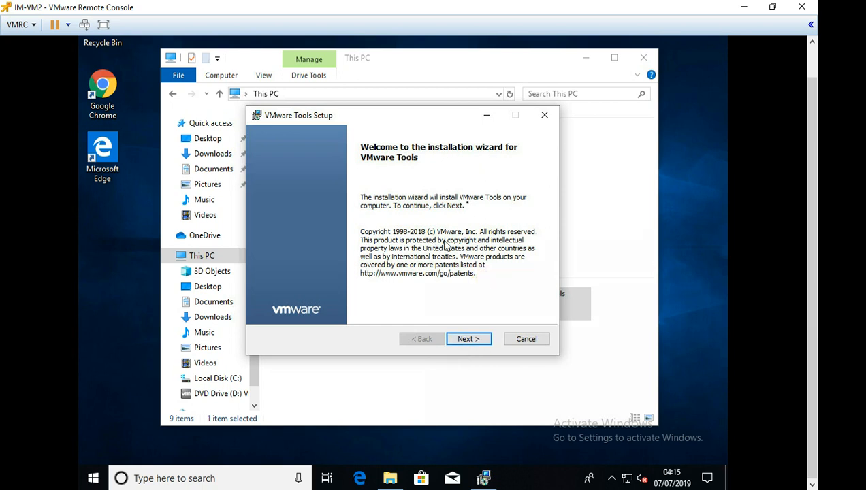
pyautogui.moveTo(460, 357)
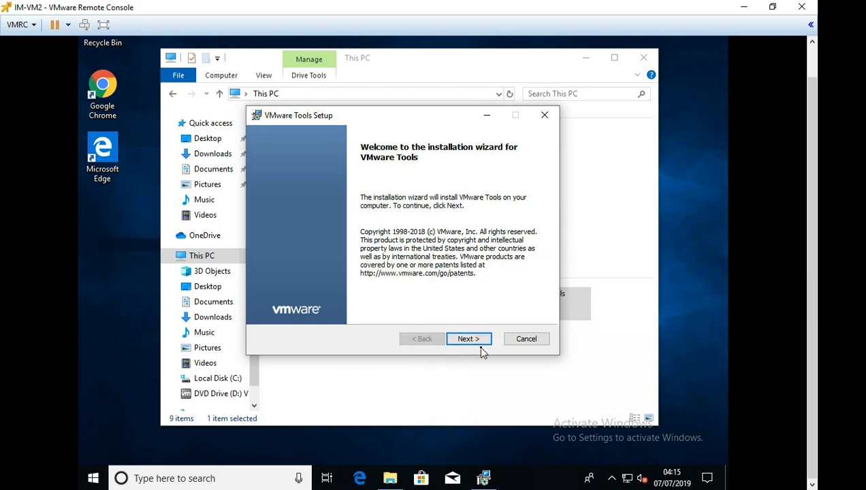
# Step: Move past the VMware Tools Setup welcome page and continue with the Typical setup type
pyautogui.click(468, 338)
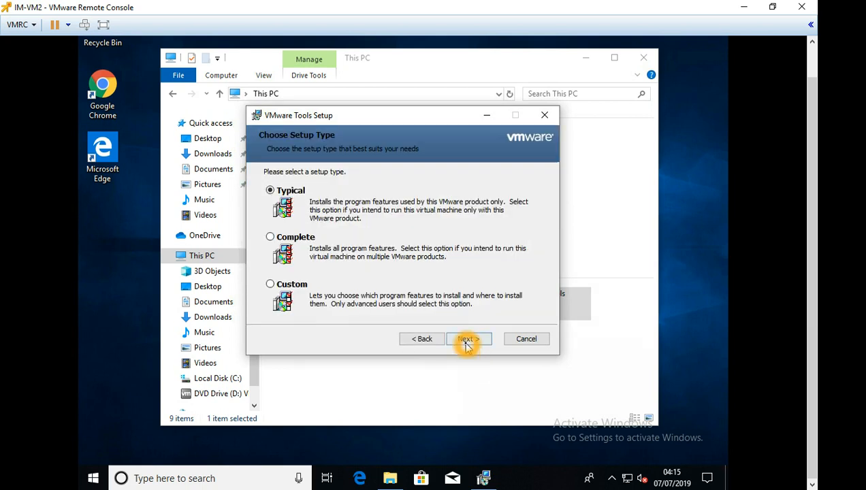
pyautogui.click(469, 338)
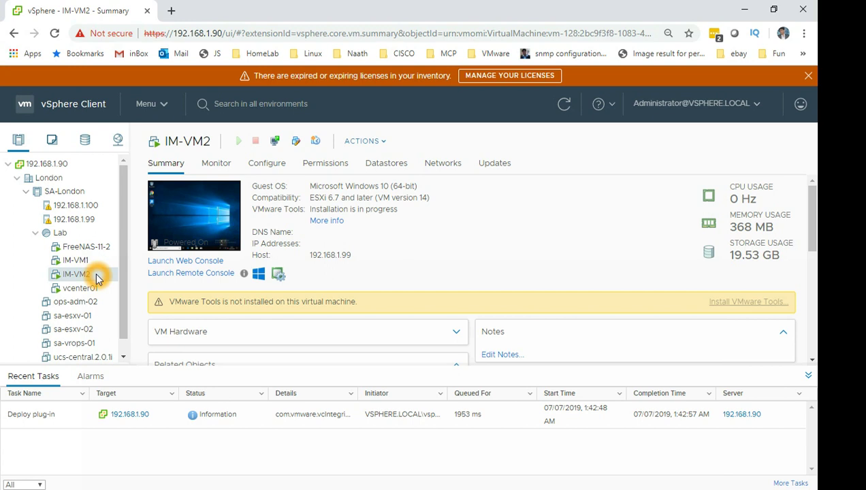
# Step: Take a snapshot of IM-VM2 without memory, described as 'vmware tools upgrade', and submit it
pyautogui.rightClick(76, 274)
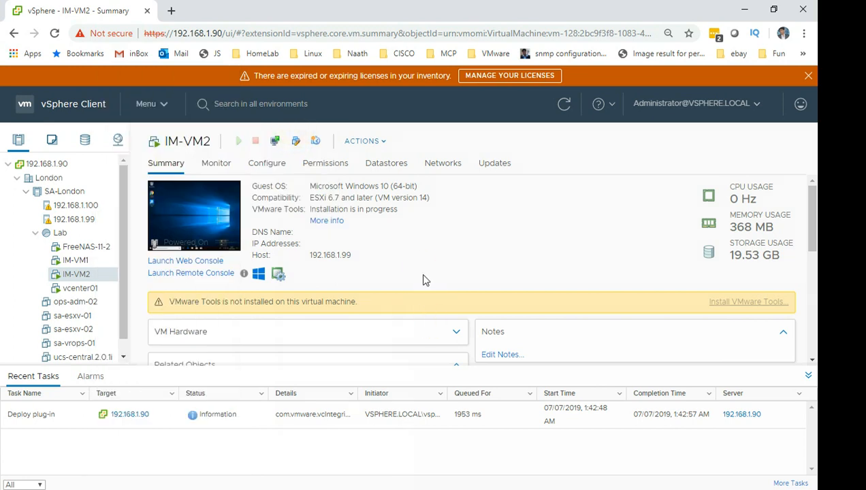
pyautogui.moveTo(420, 265)
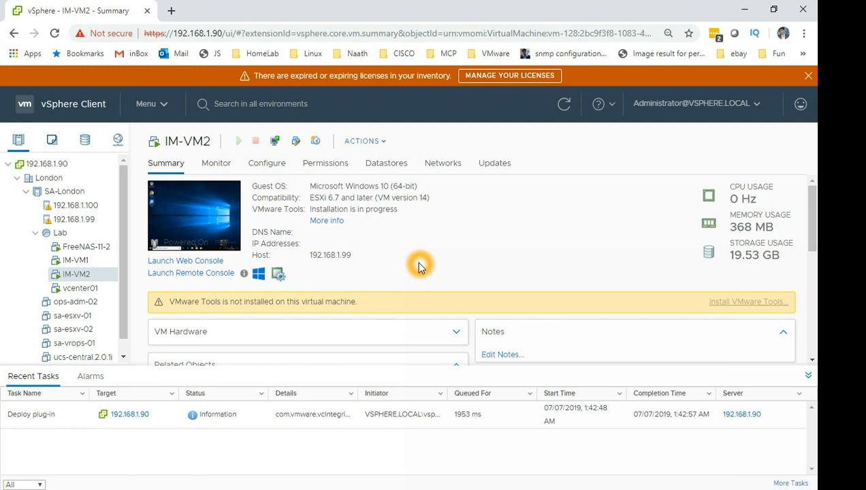
pyautogui.click(563, 104)
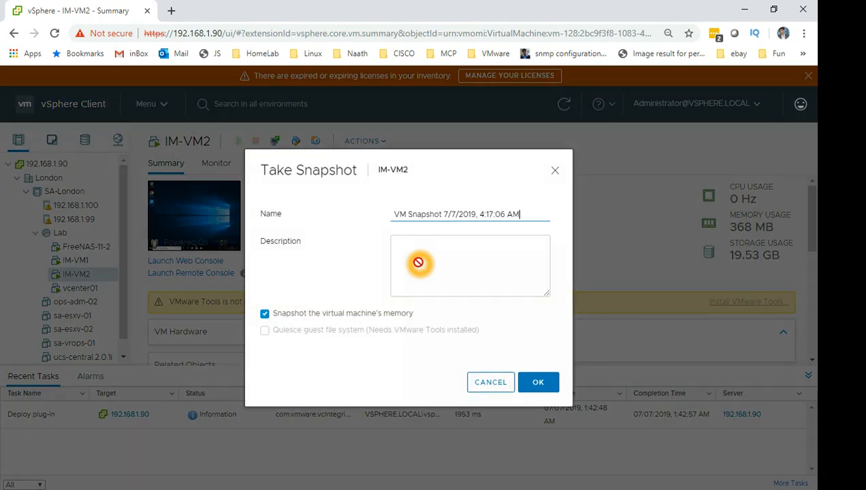
pyautogui.click(469, 264)
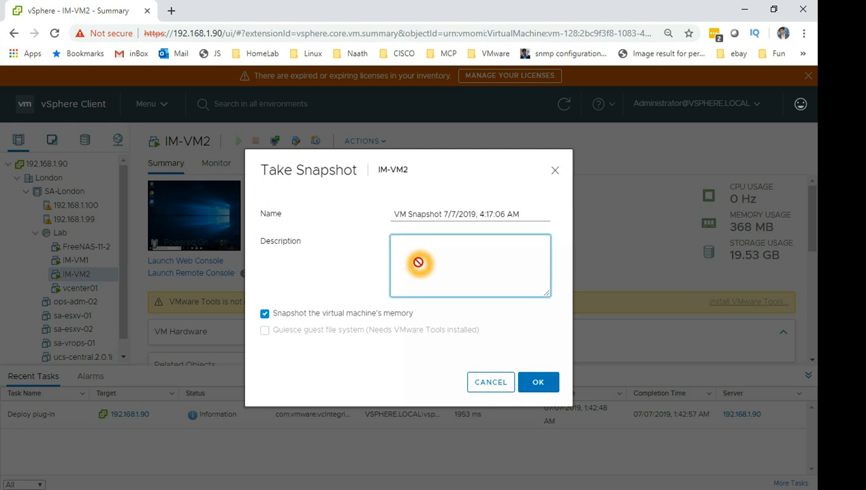
pyautogui.click(470, 264)
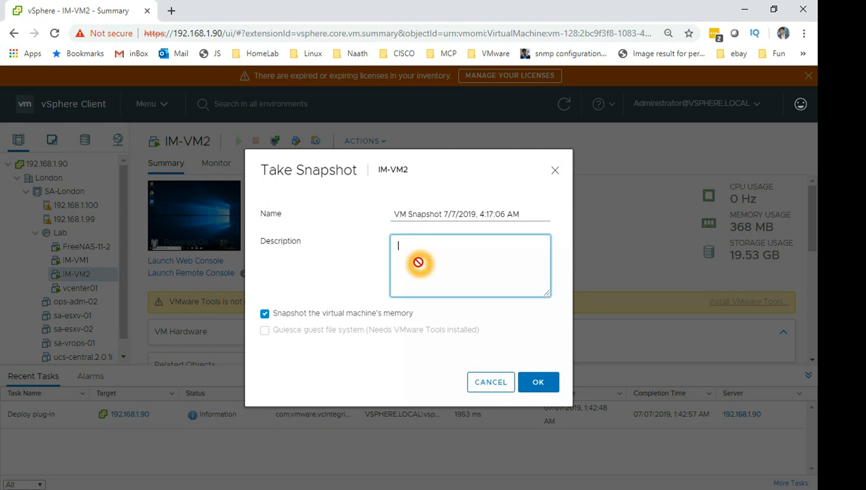
pyautogui.moveTo(256, 353)
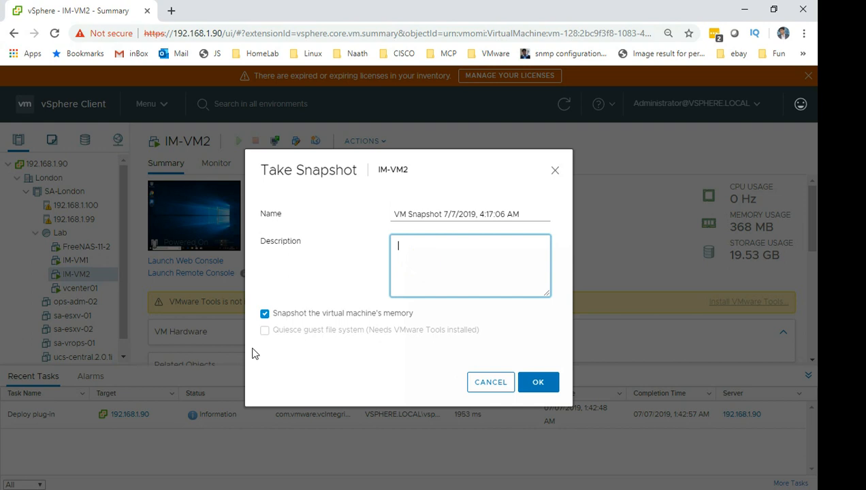
pyautogui.click(264, 313)
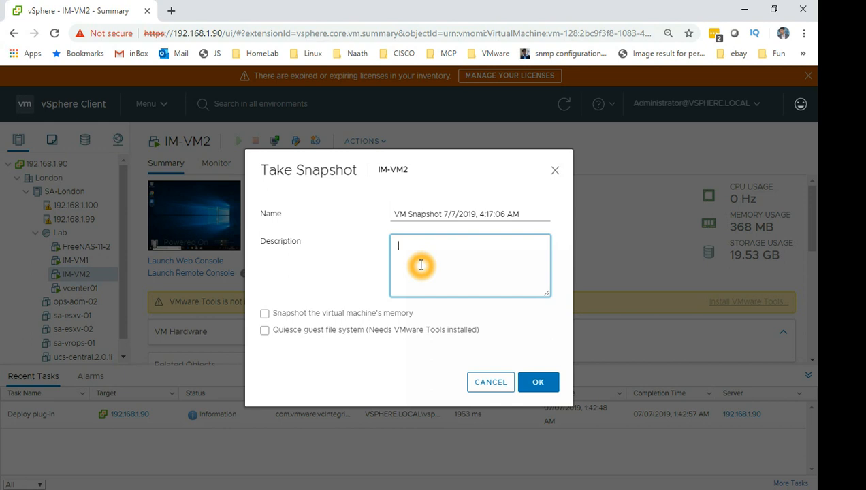
pyautogui.write('vmware tools upg')
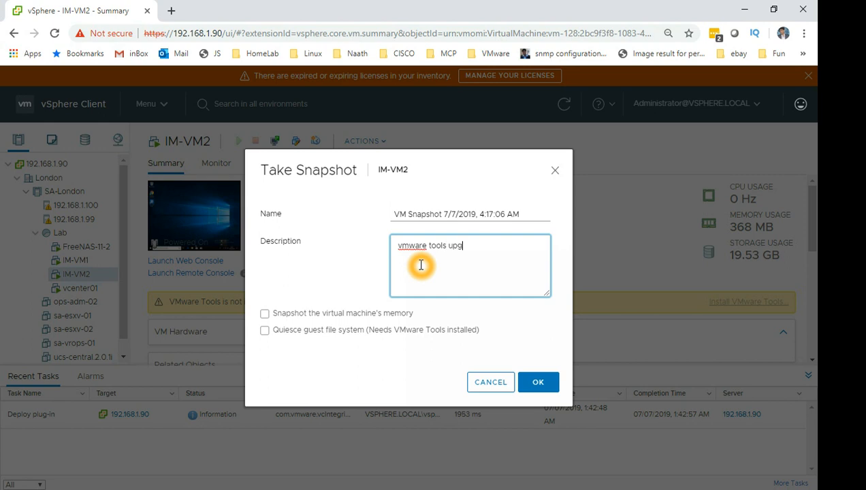
pyautogui.write('rade.')
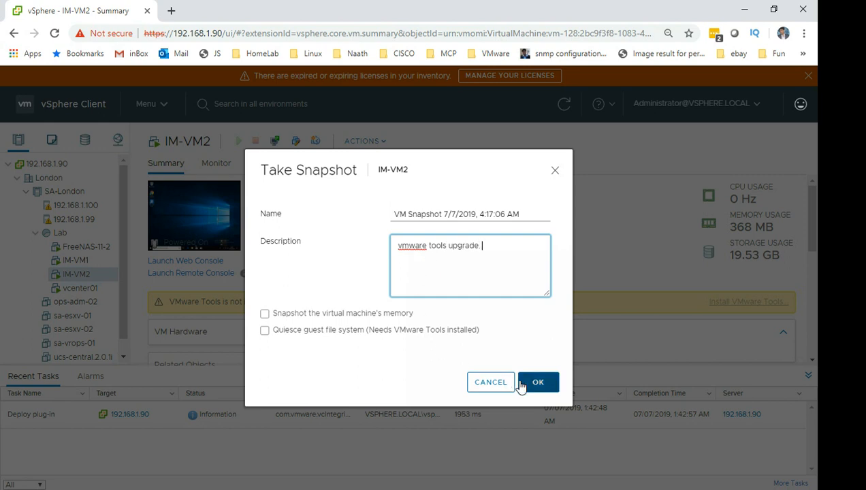
pyautogui.click(538, 381)
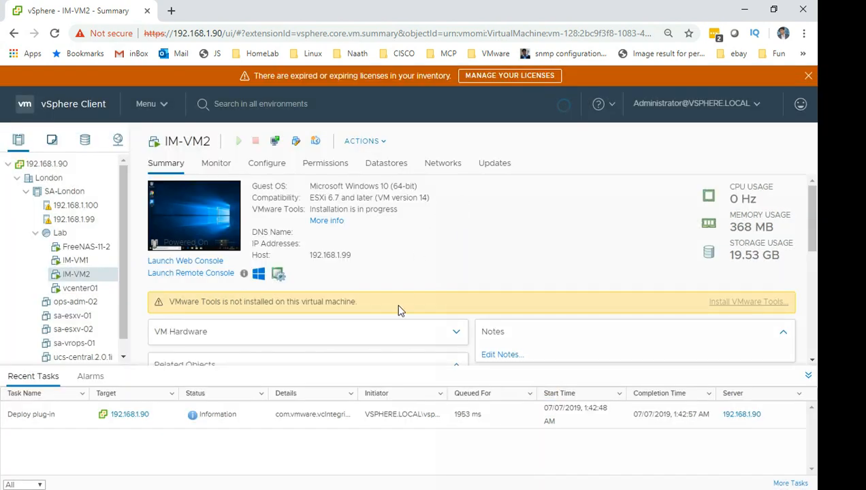
# Step: Scroll the IM-VM2 summary to its related objects and bring up the window switcher
pyautogui.scroll(-3)
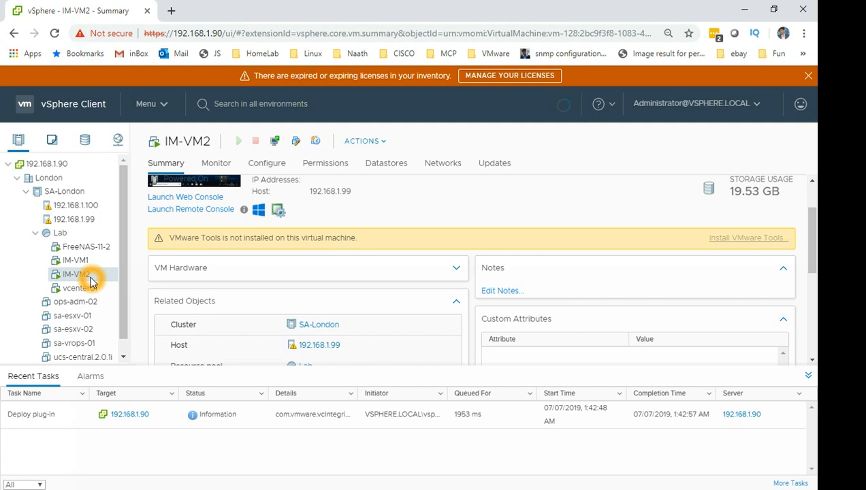
pyautogui.press('alt+tab')
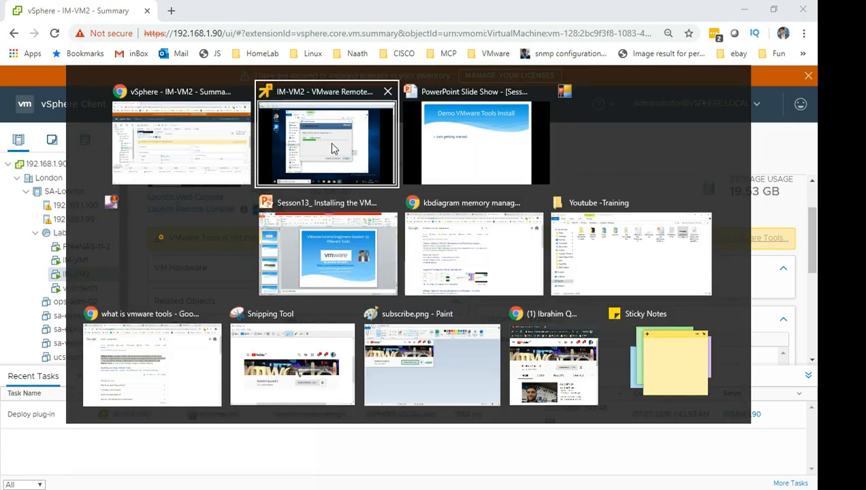
# Step: In the IM-VM2 console, finish the VMware Tools Setup wizard and confirm the restart
pyautogui.click(327, 136)
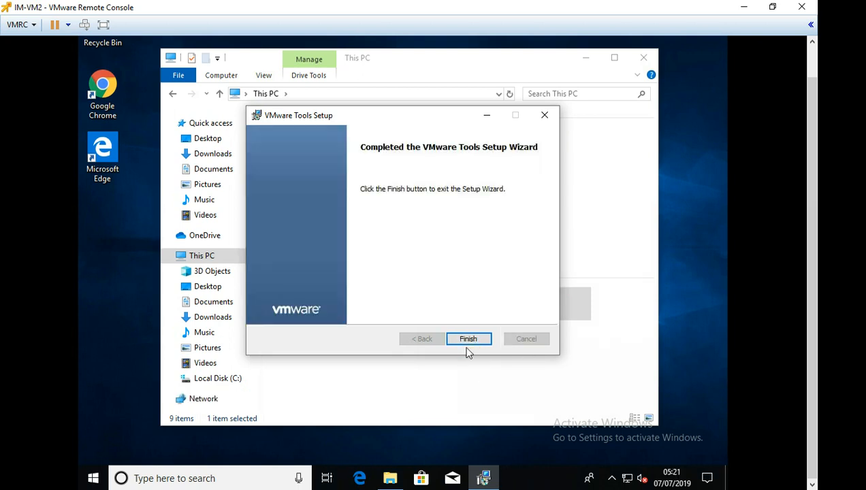
pyautogui.click(468, 338)
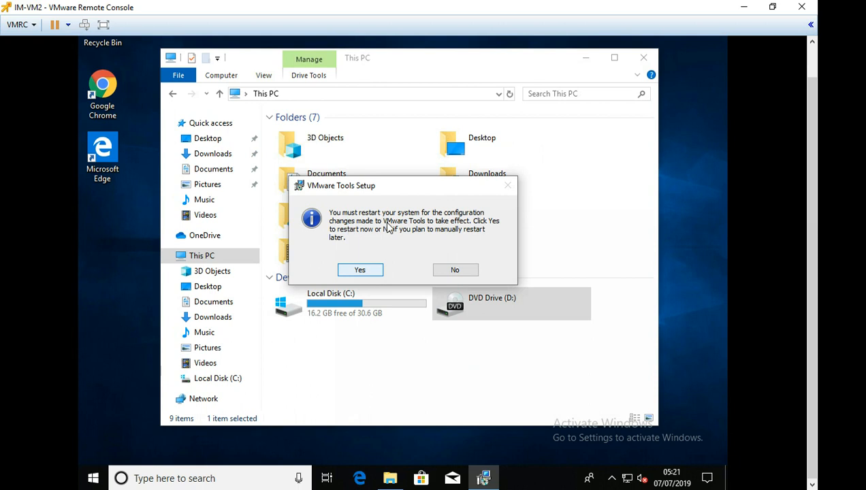
pyautogui.click(359, 269)
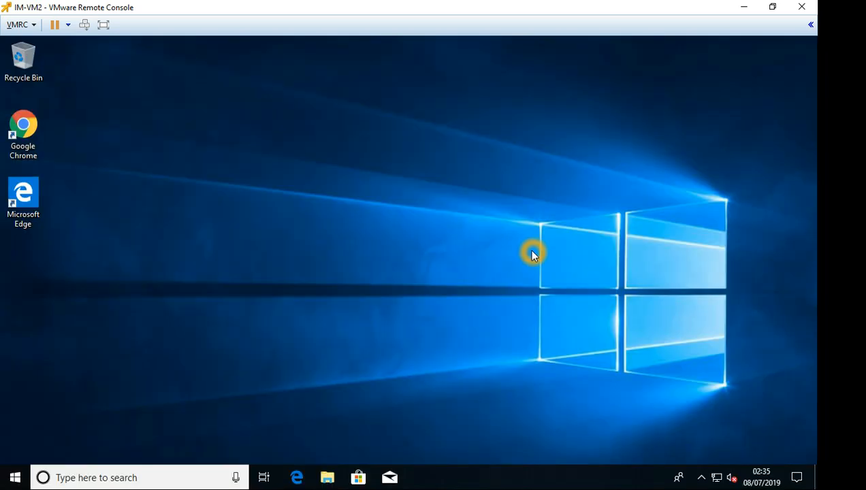
pyautogui.moveTo(466, 207)
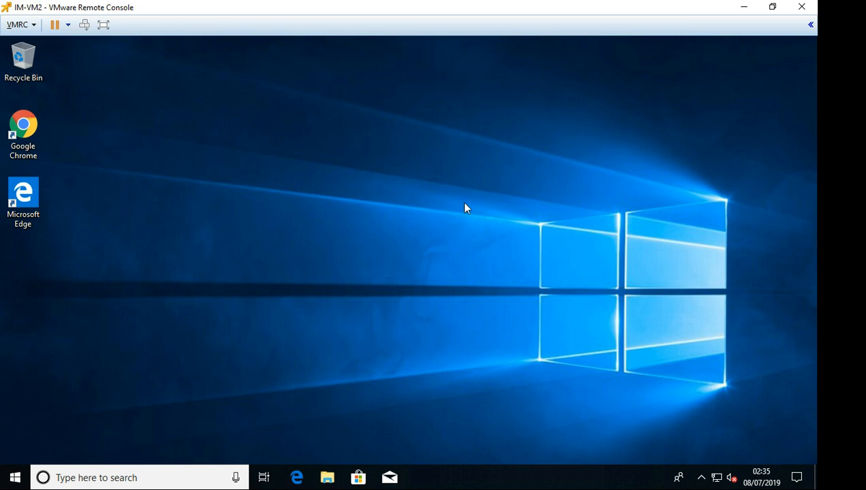
pyautogui.moveTo(455, 305)
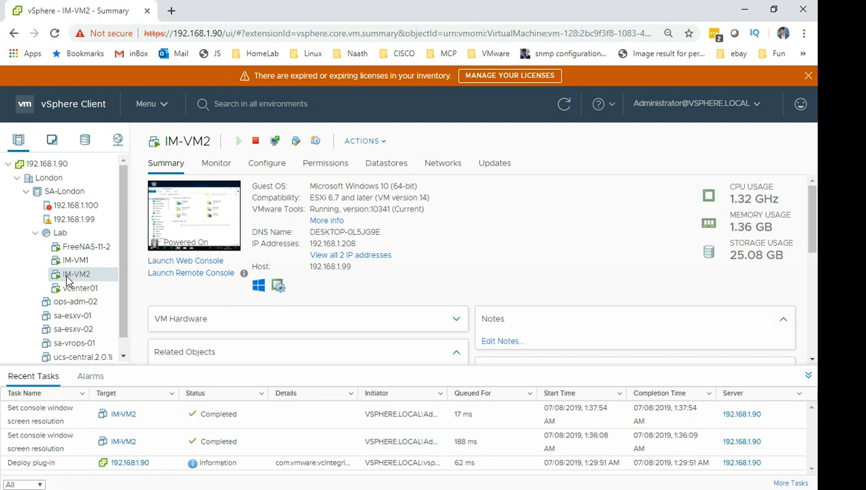
pyautogui.moveTo(428, 296)
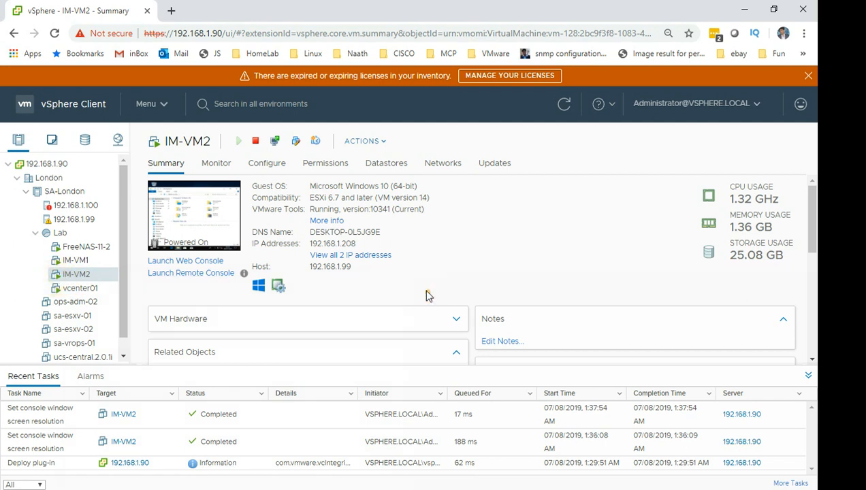
pyautogui.moveTo(382, 313)
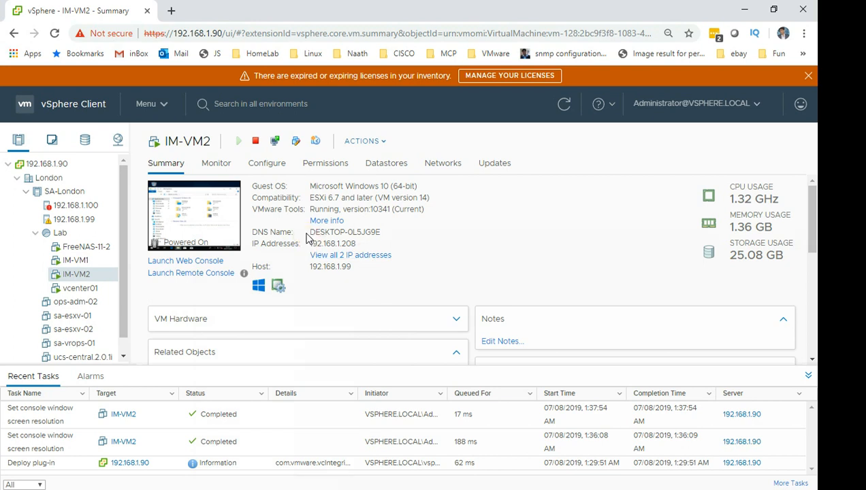
pyautogui.doubleClick(343, 232)
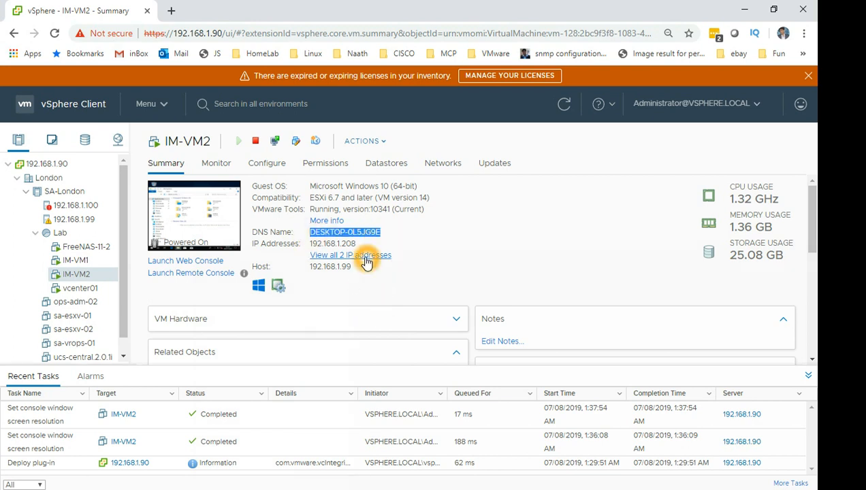
pyautogui.moveTo(308, 248)
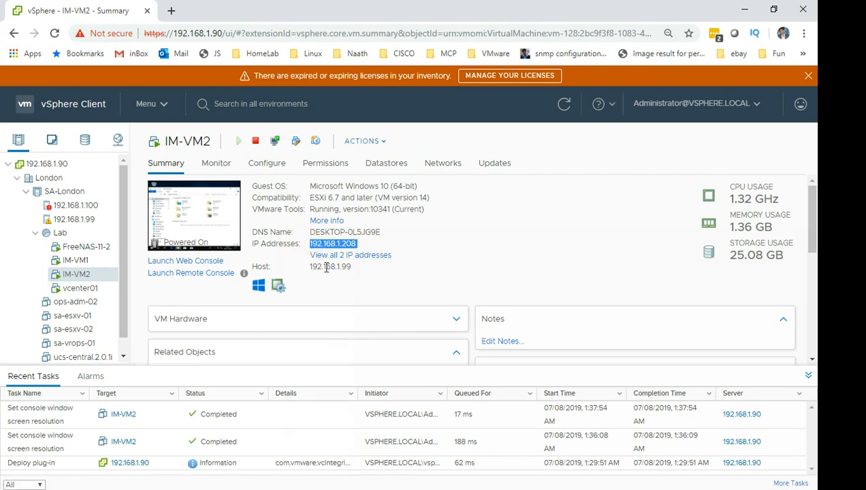
pyautogui.moveTo(359, 264)
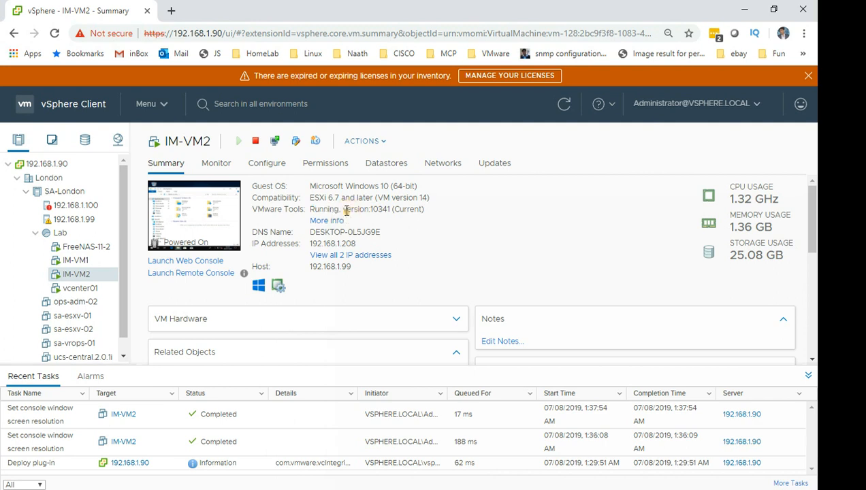
pyautogui.doubleClick(384, 210)
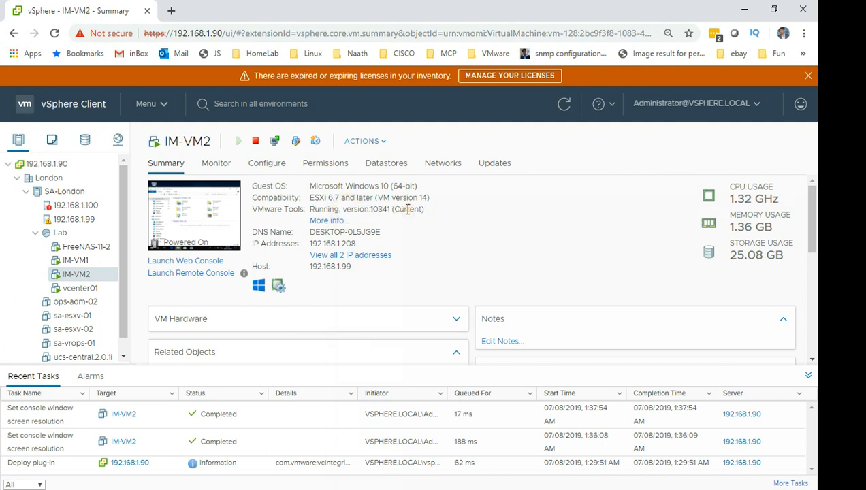
pyautogui.doubleClick(407, 210)
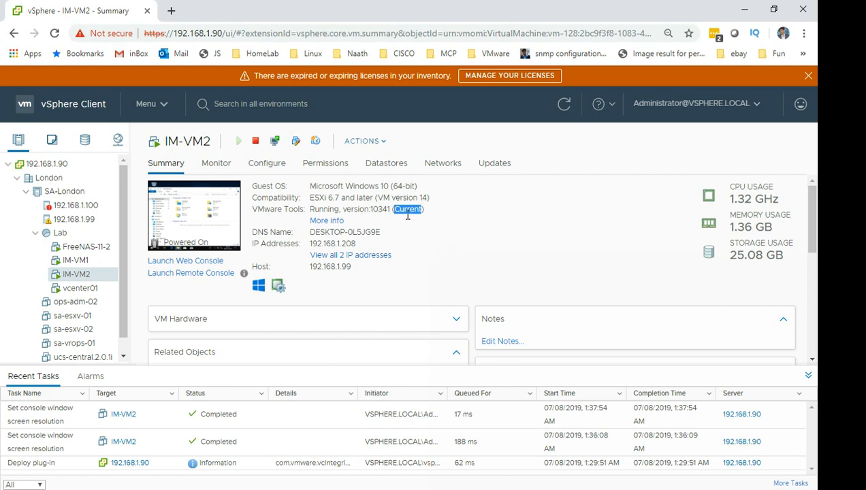
pyautogui.moveTo(416, 224)
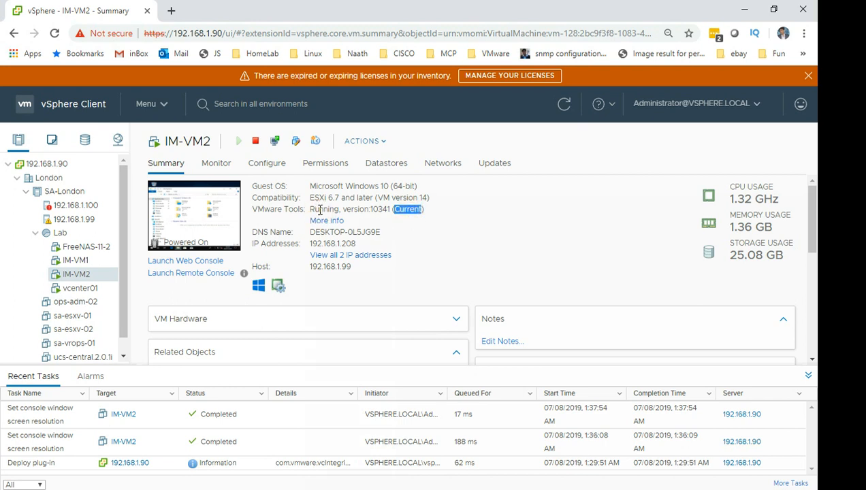
pyautogui.moveTo(371, 234)
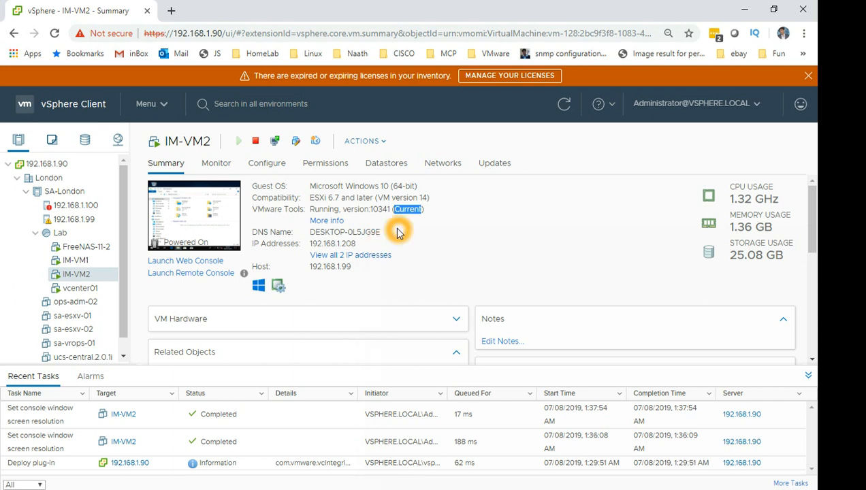
pyautogui.moveTo(287, 245)
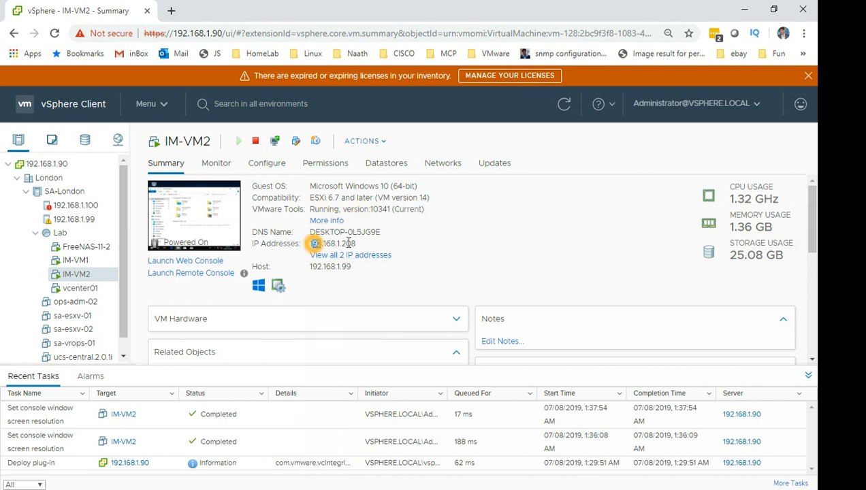
pyautogui.doubleClick(343, 232)
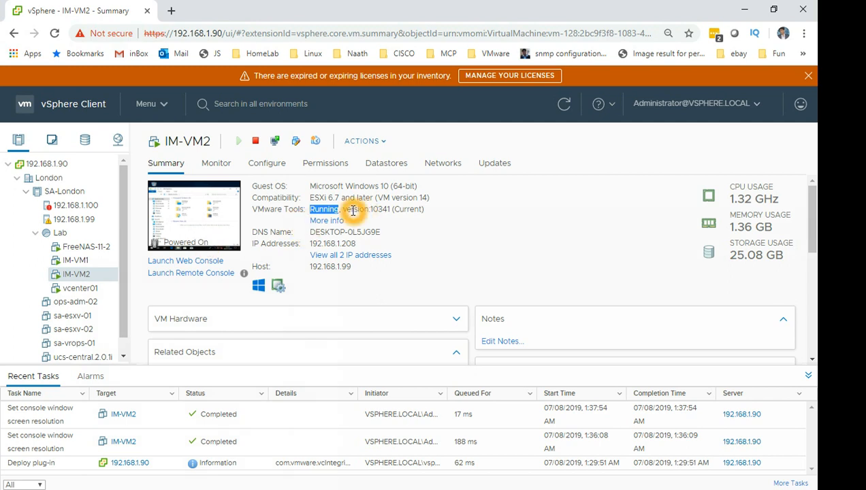
pyautogui.moveTo(352, 224)
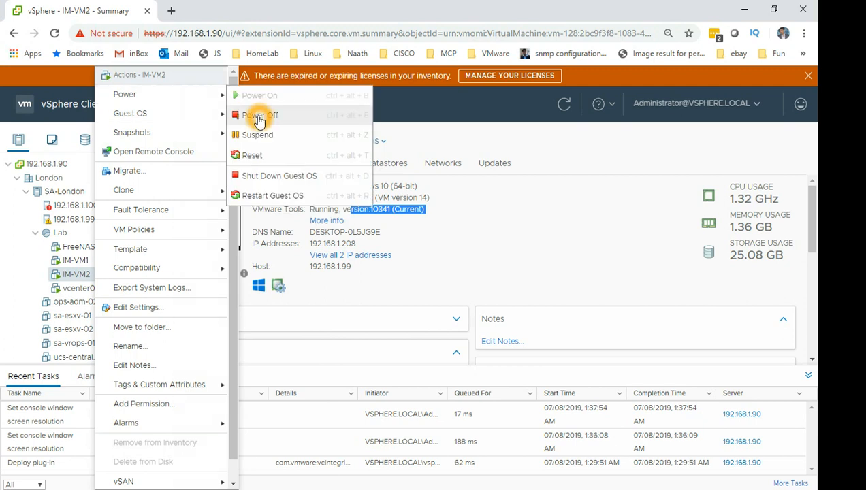
pyautogui.moveTo(346, 182)
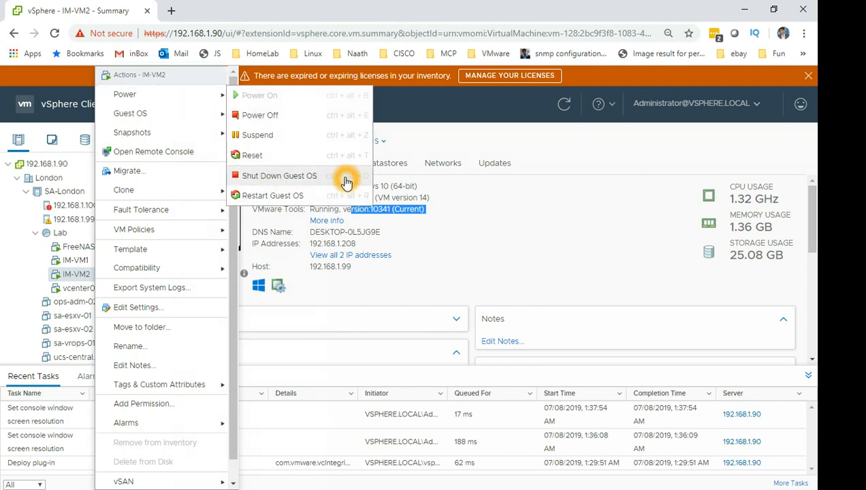
pyautogui.moveTo(343, 204)
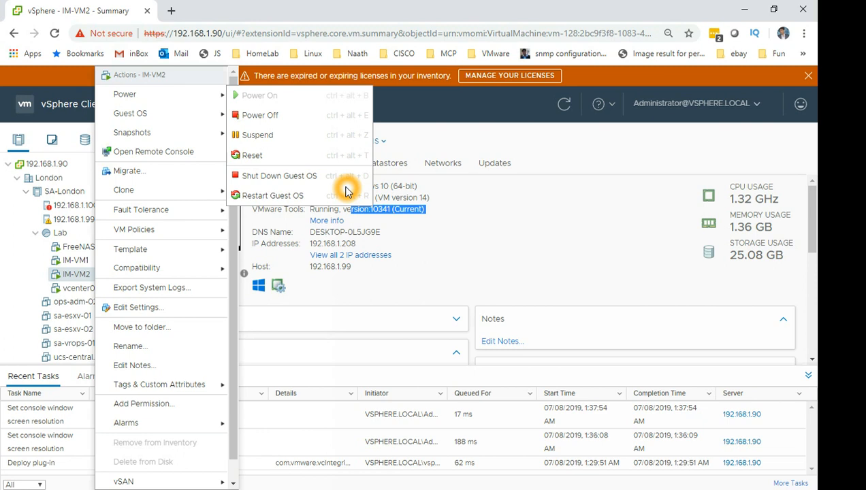
pyautogui.moveTo(324, 175)
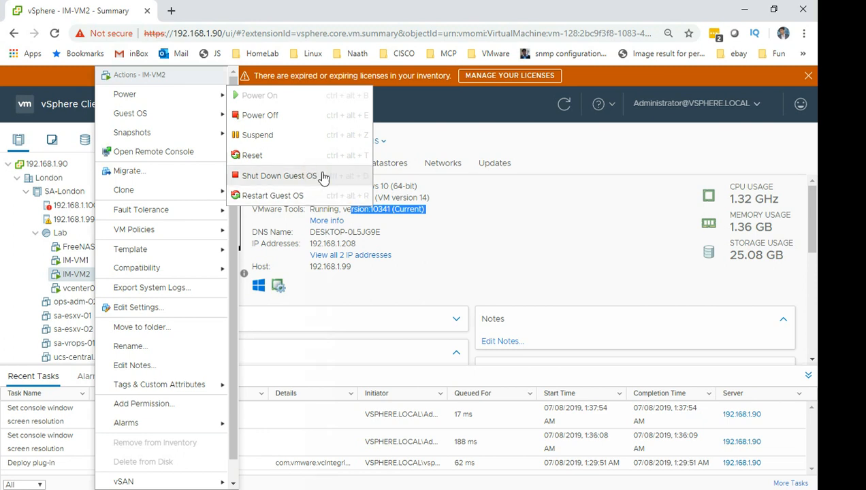